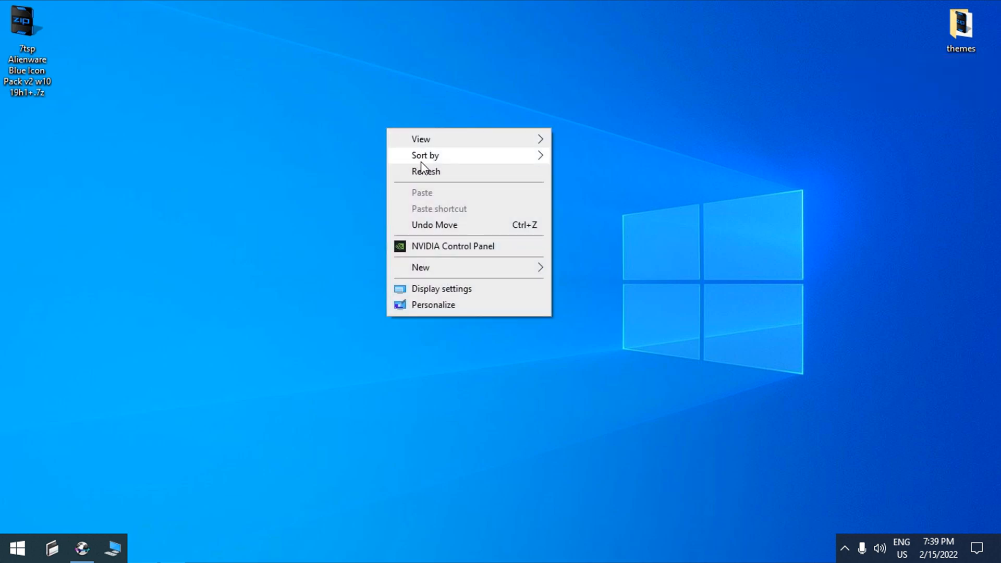
Download the 7TSP GUI 2019 Edition zip from its DeviantArt page to the desktop.
left_click(132, 163)
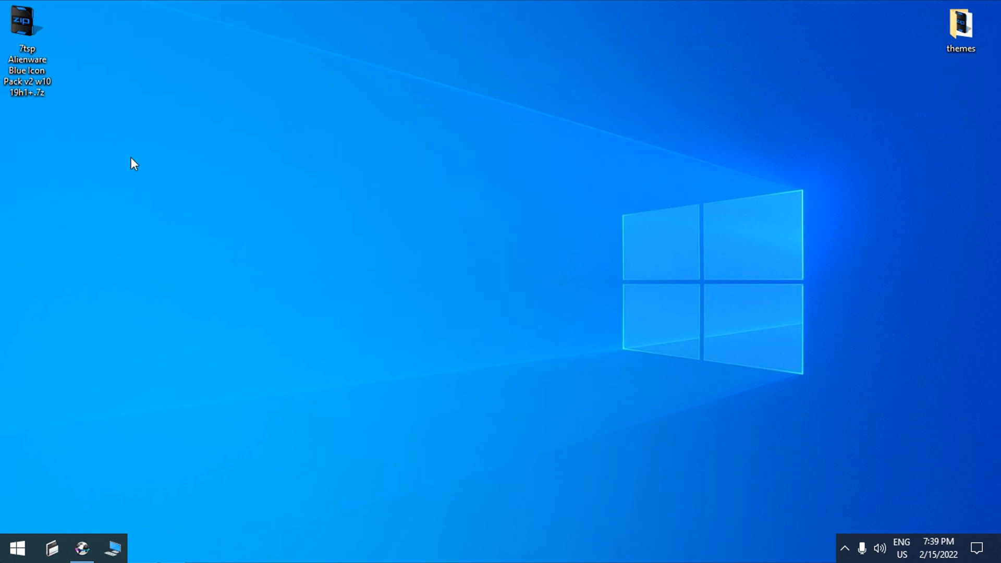
left_click(28, 29)
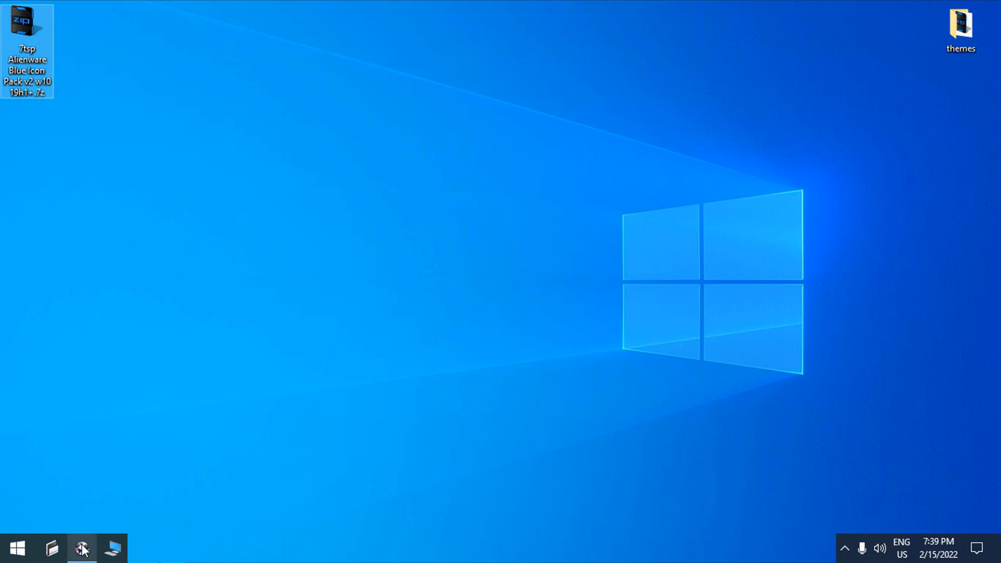
left_click(81, 547)
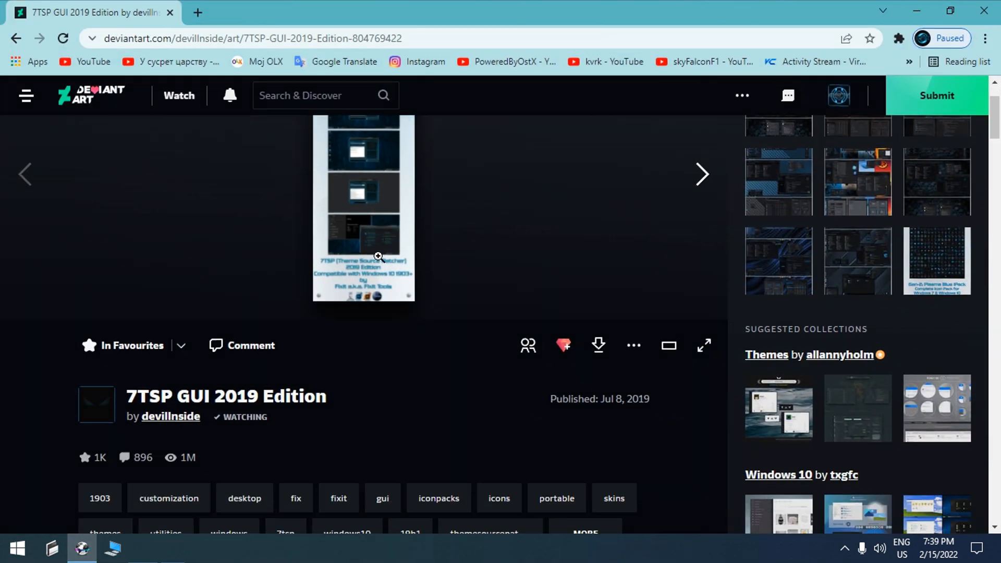
scroll("down", 3)
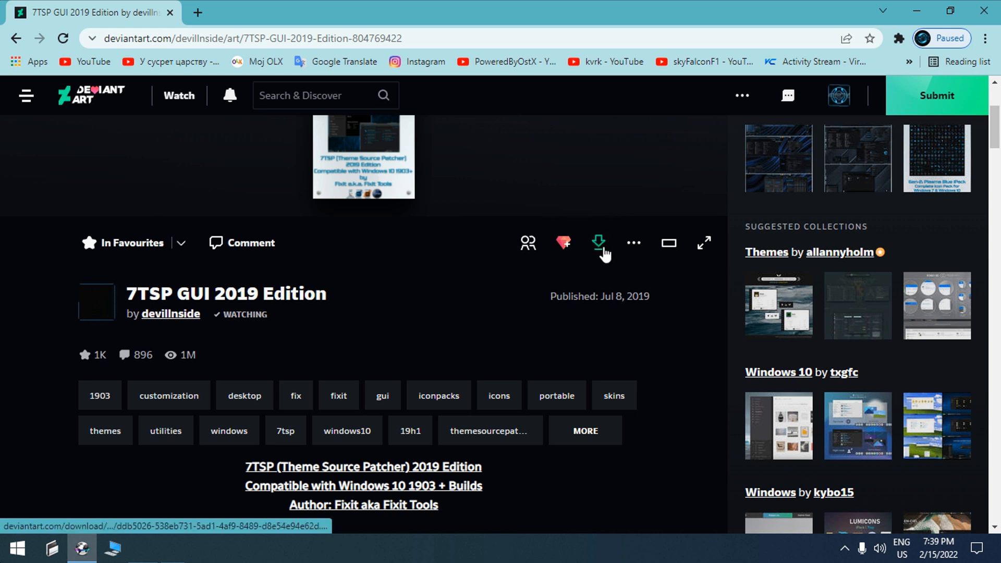
left_click(596, 243)
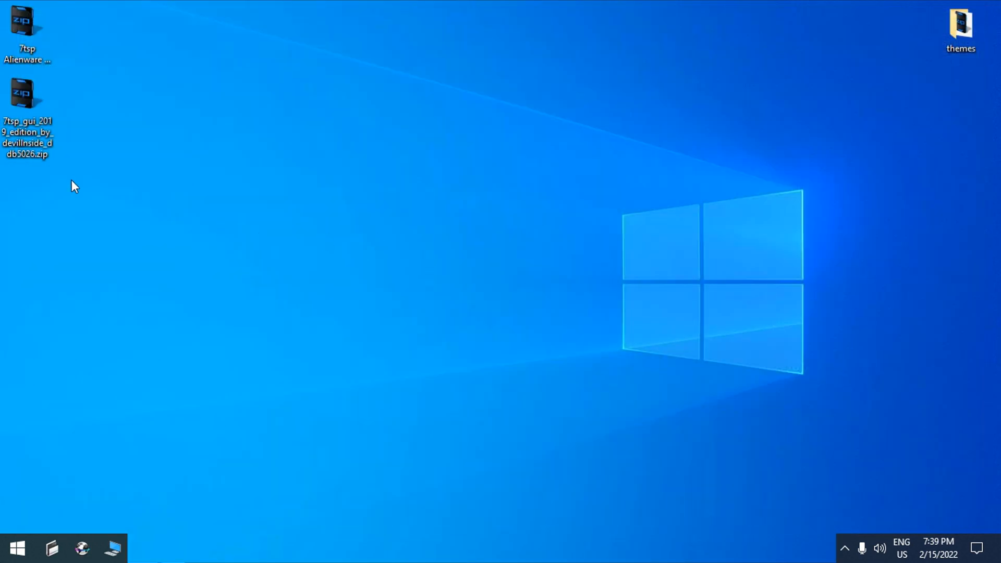
Extract the 7TSP GUI zip into its own 7tsp_gui_2019_edition folder on the desktop.
right_click(27, 96)
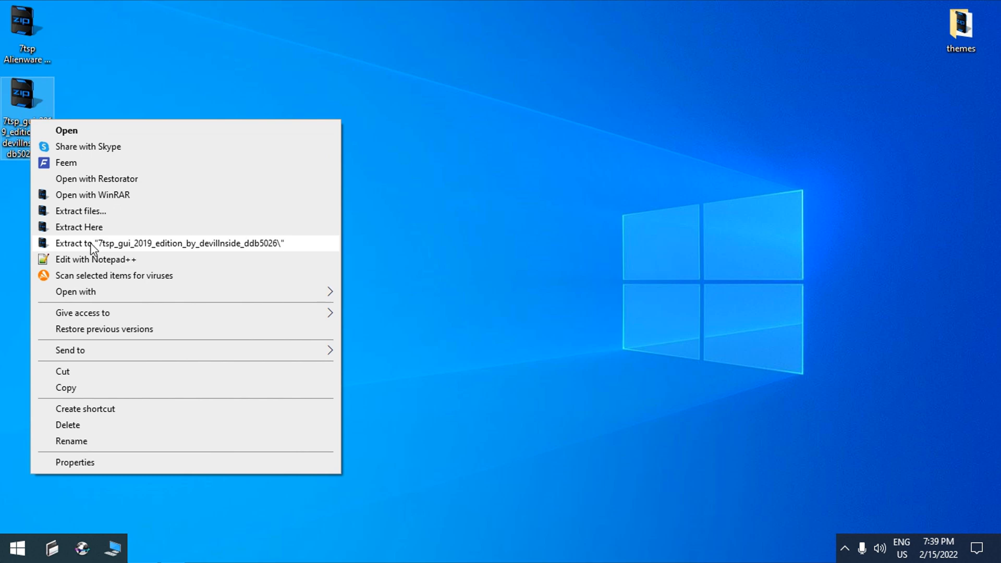
left_click(170, 243)
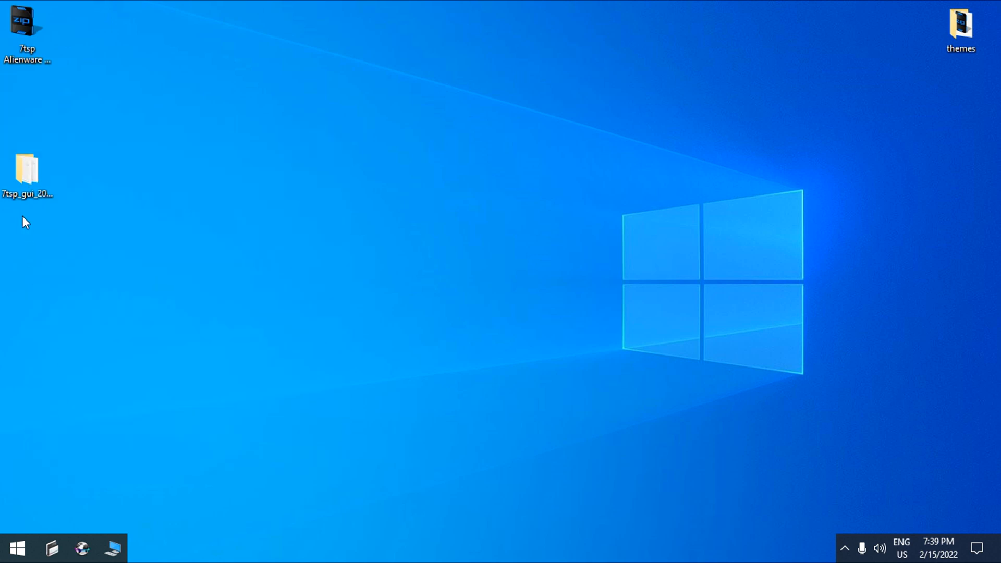
right_click(28, 167)
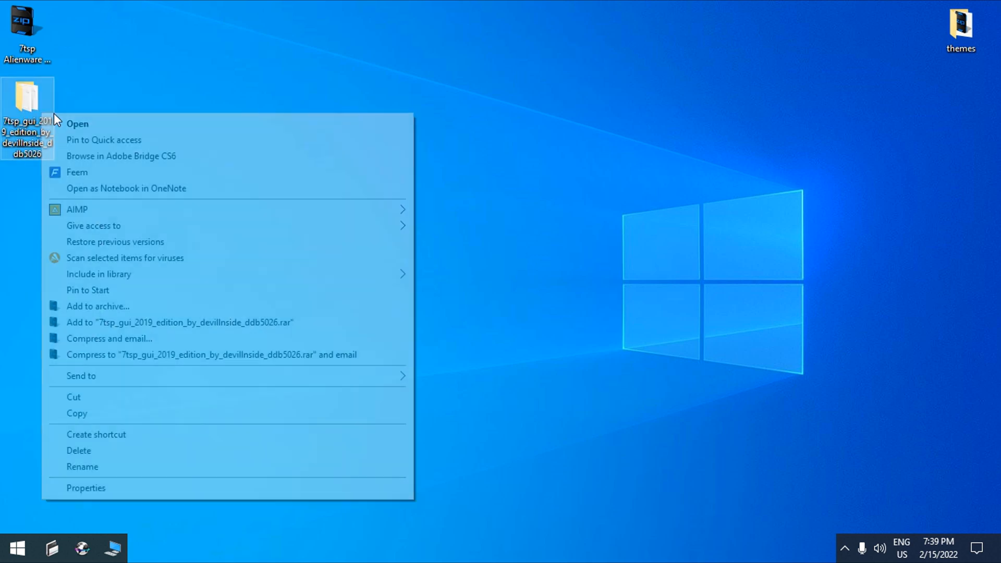
Rename 7tsp GUI v0.6(2019).ee to .exe so it becomes an Application, confirming the warning.
left_click(77, 123)
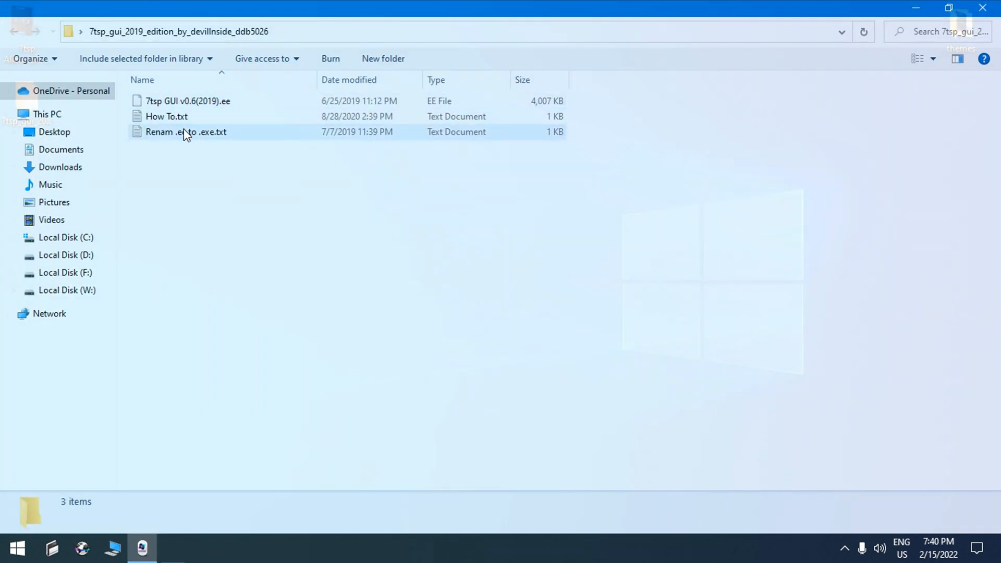
left_click(189, 101)
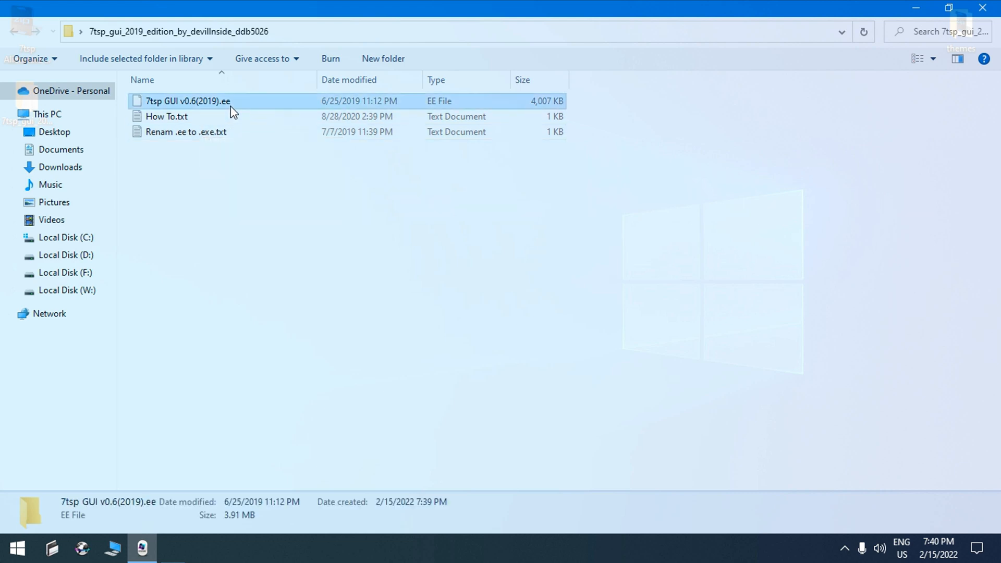
right_click(189, 101)
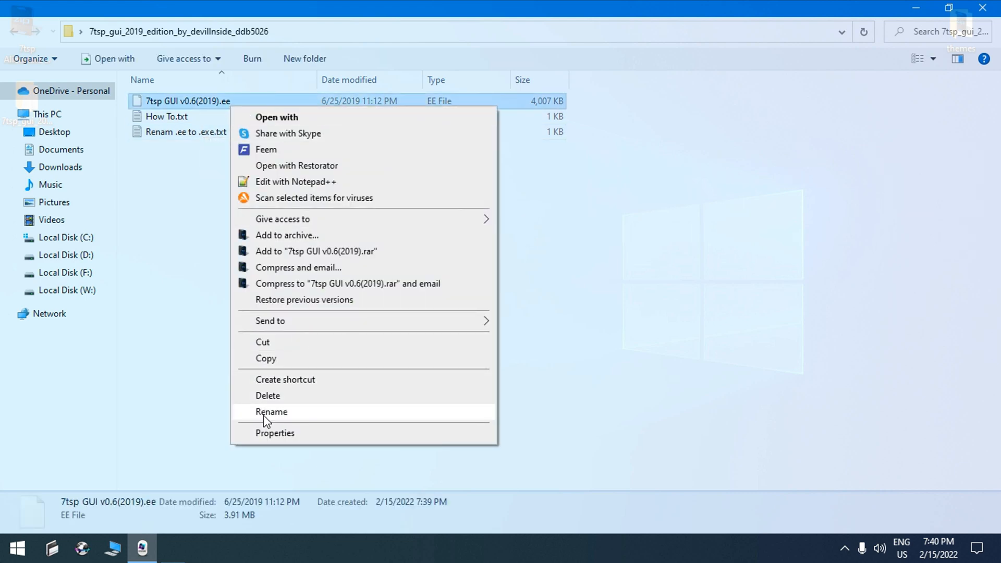
left_click(271, 411)
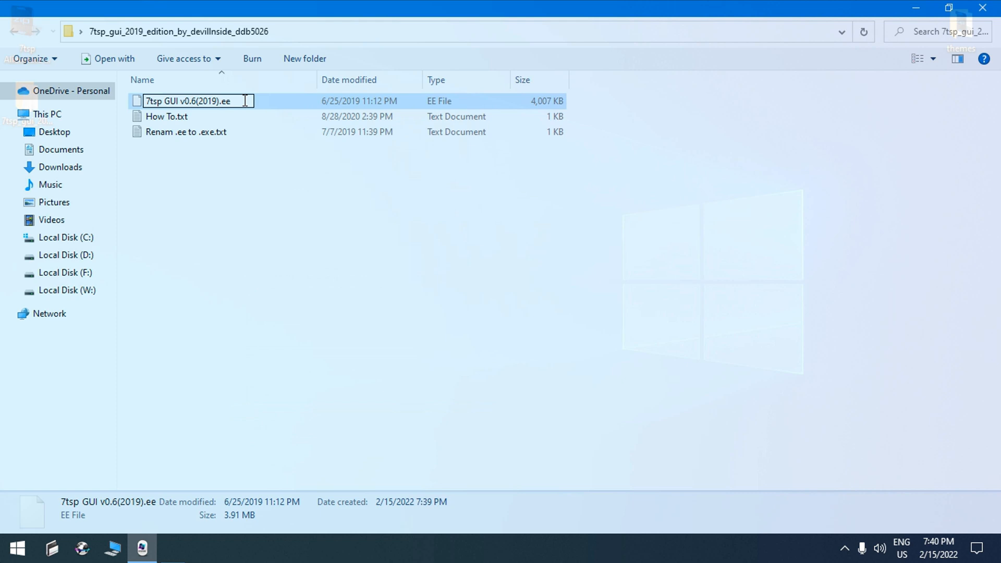
type("xe")
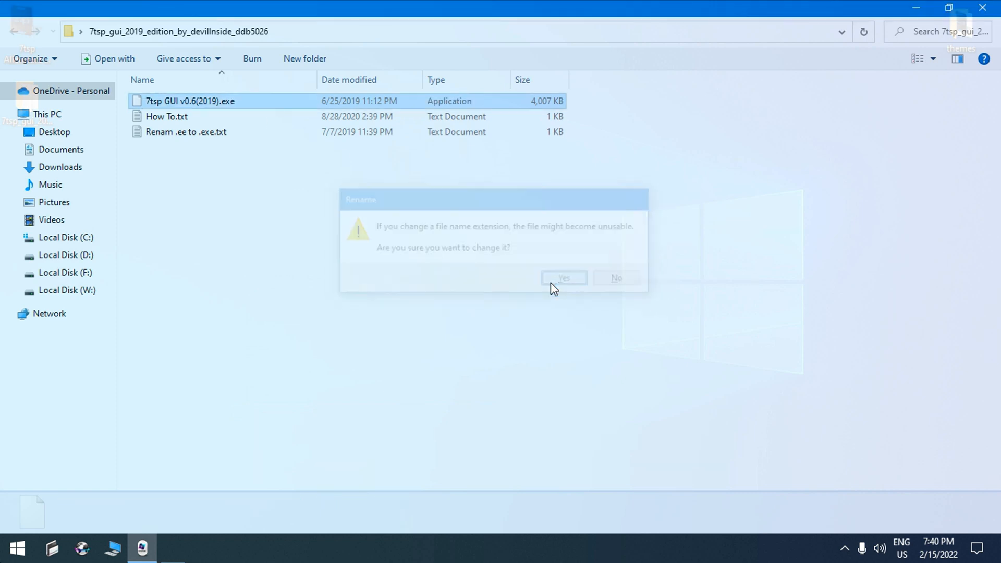
left_click(562, 278)
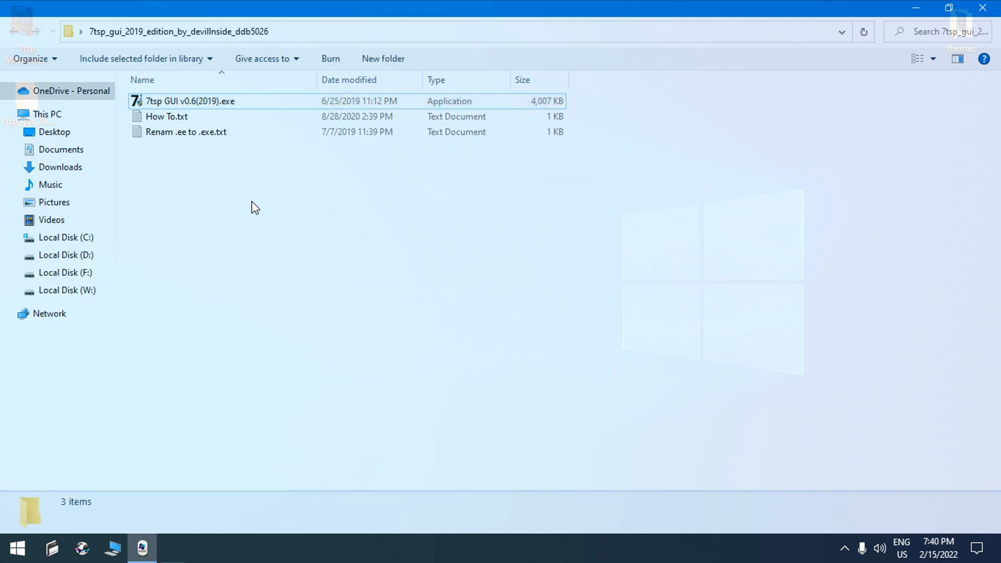
mouse_move(824, 549)
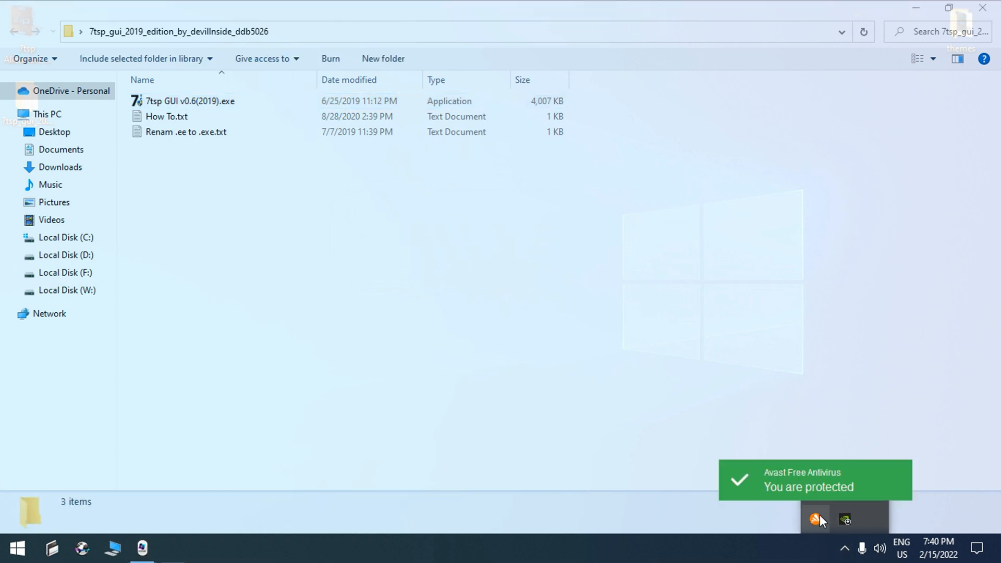
Disable all Avast shields for one hour from the tray icon and confirm stopping them.
right_click(815, 519)
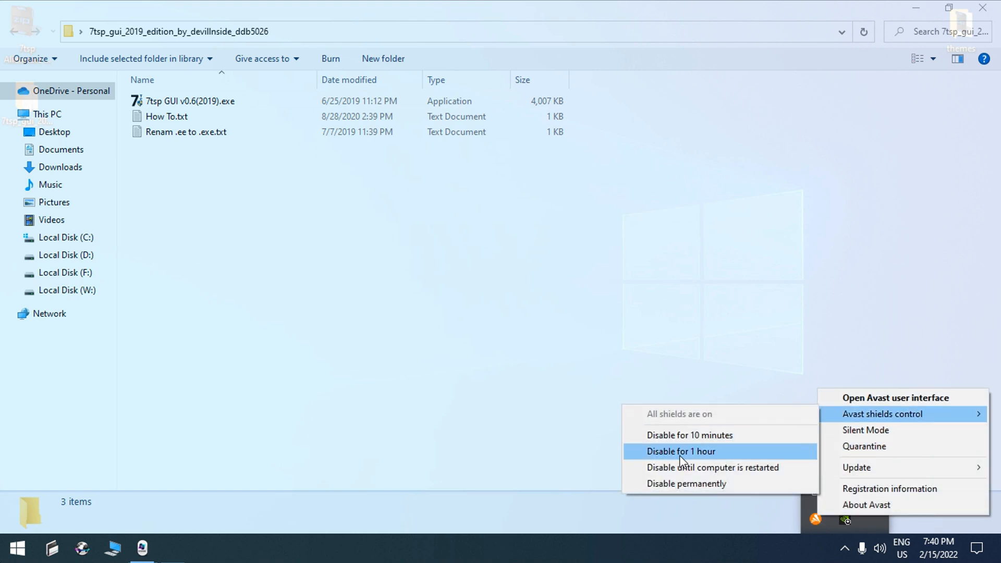
left_click(681, 452)
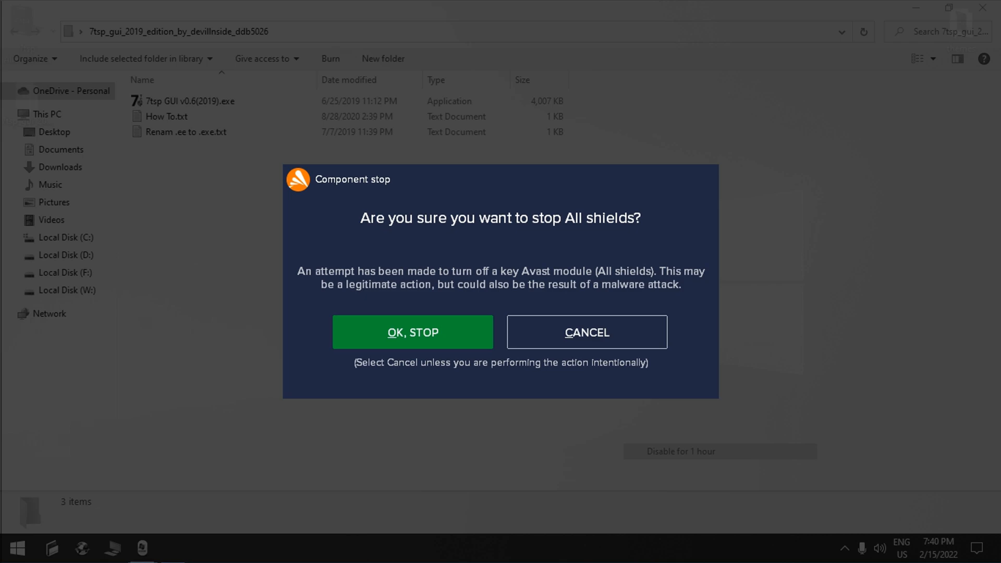
left_click(413, 332)
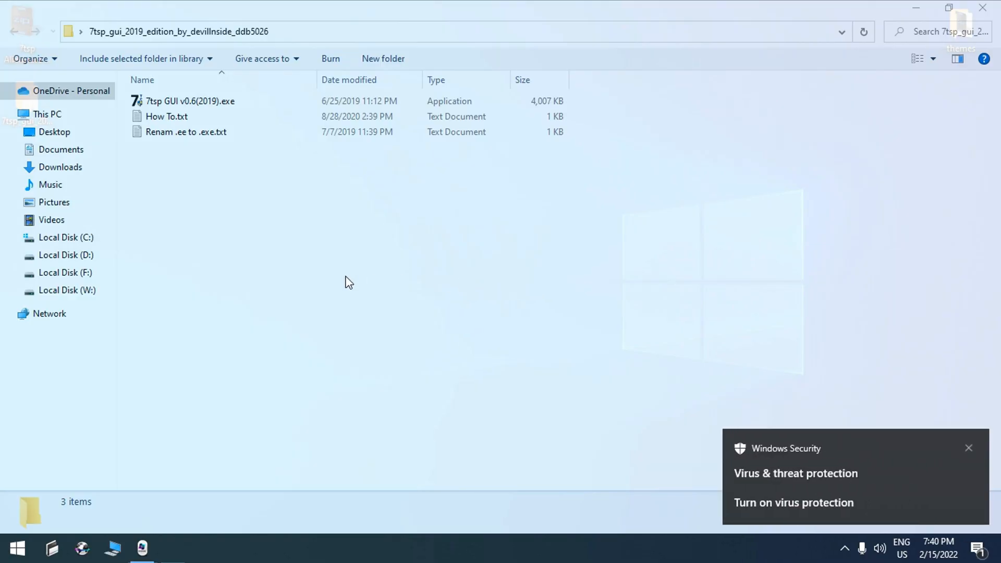
Run 7tsp GUI v0.6(2019).exe as administrator to bring up the Se7en Theme Source Patcher.
right_click(190, 101)
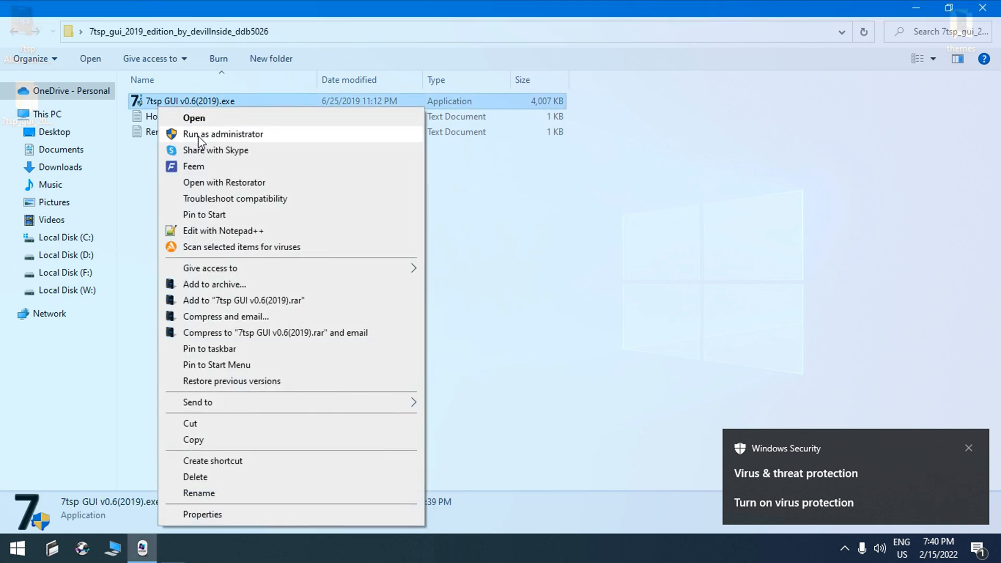
left_click(969, 448)
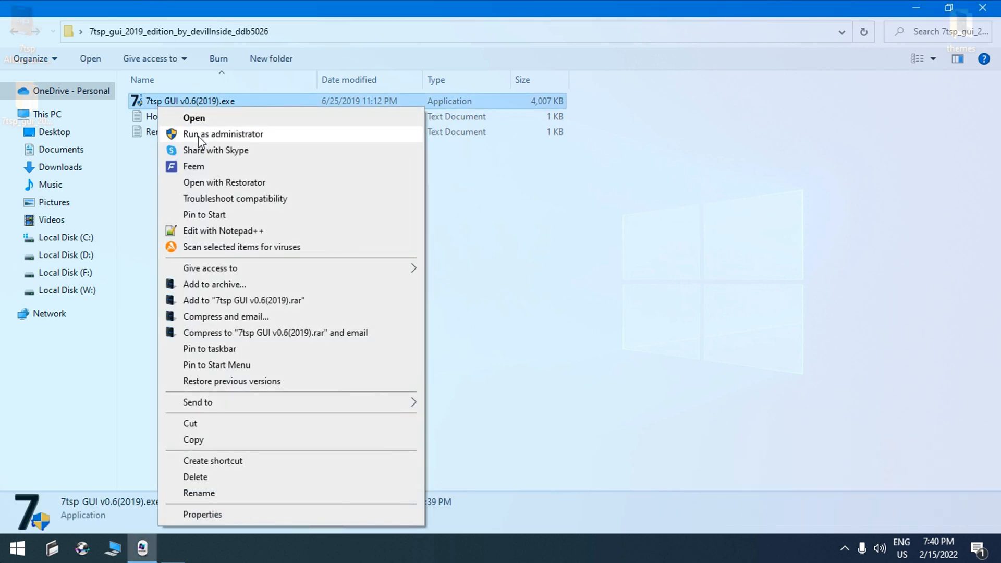
left_click(222, 133)
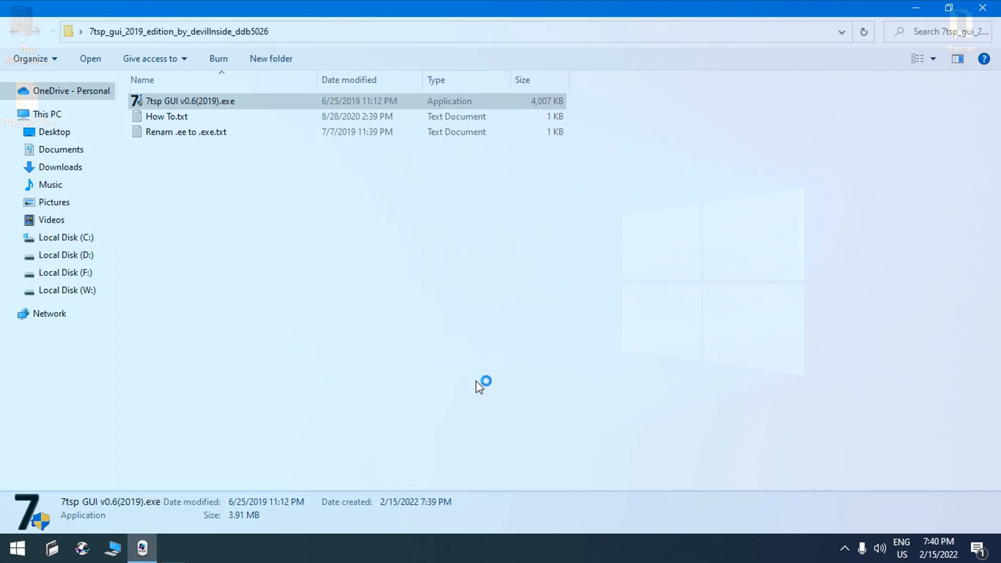
double_click(190, 101)
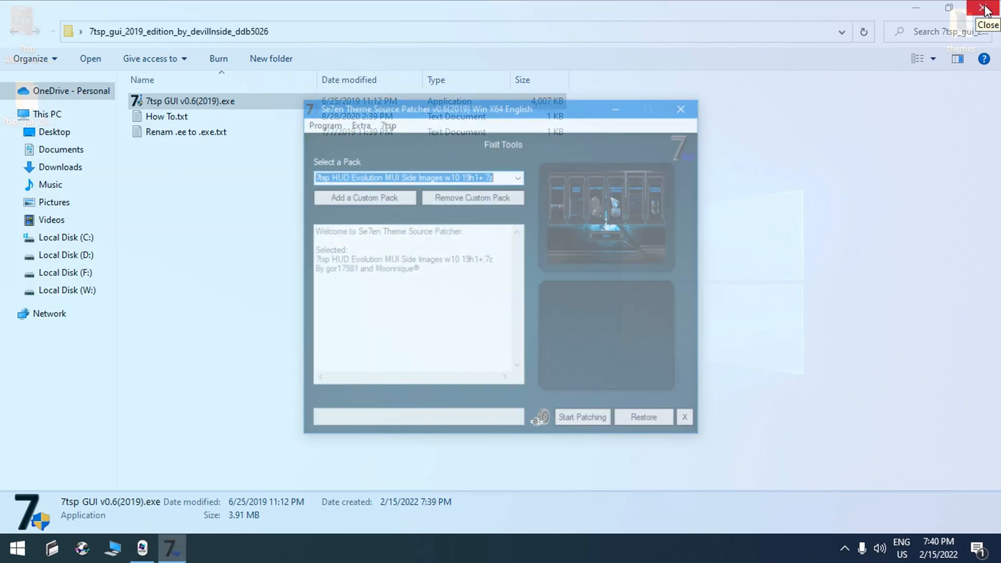
Add the Alienware Blue Icon Pack archive from the desktop as a custom pack and view its preview.
left_click(985, 7)
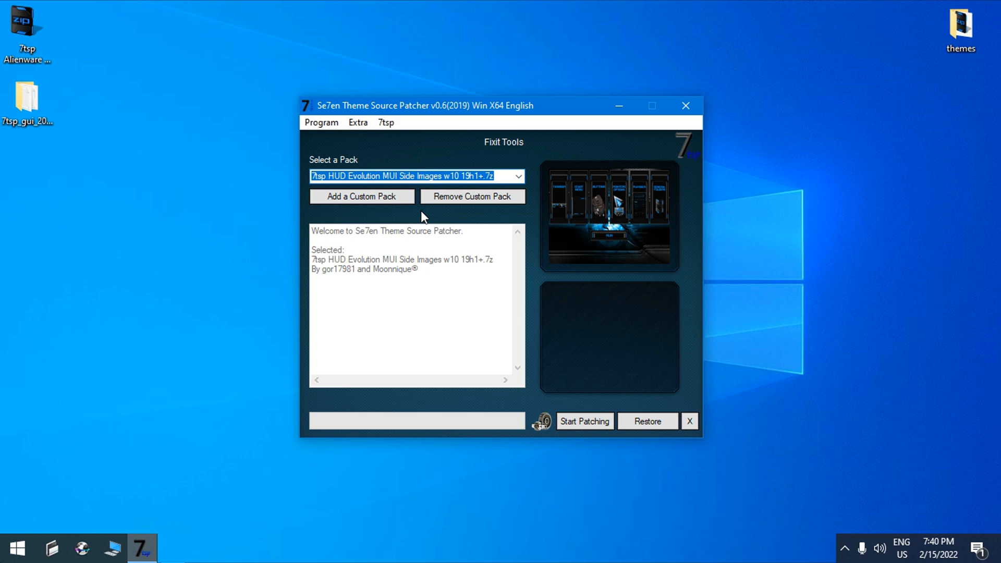
mouse_move(364, 204)
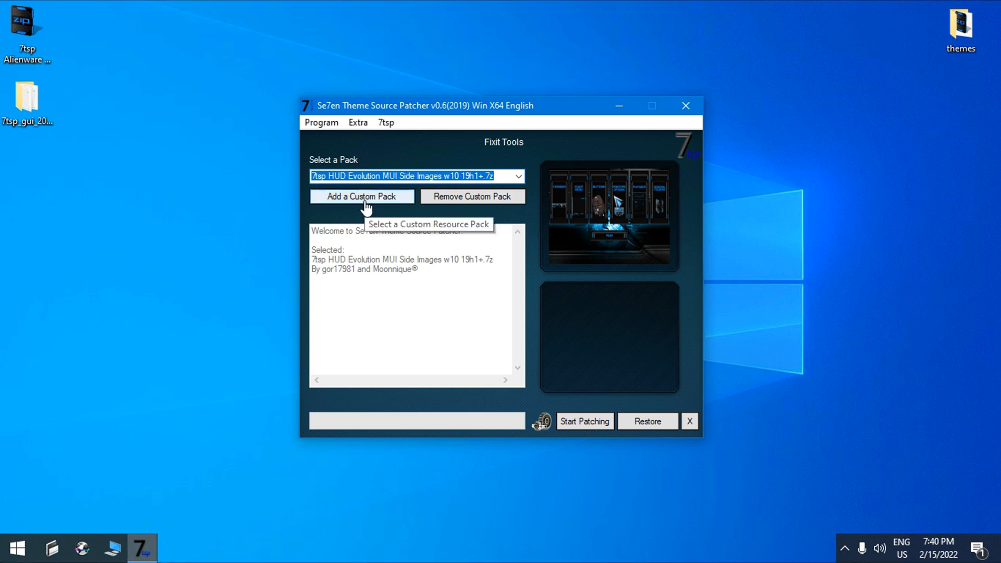
left_click(362, 196)
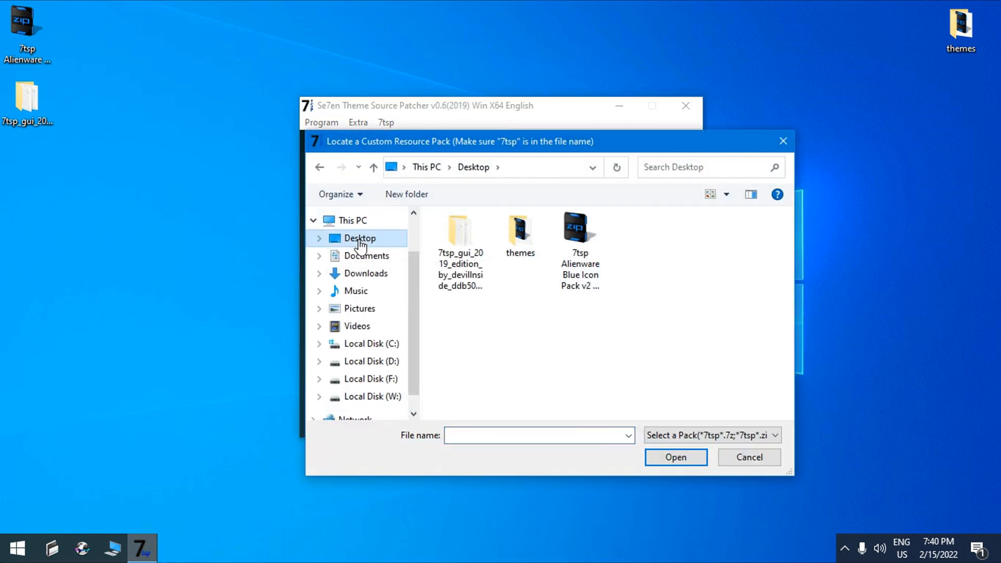
left_click(579, 237)
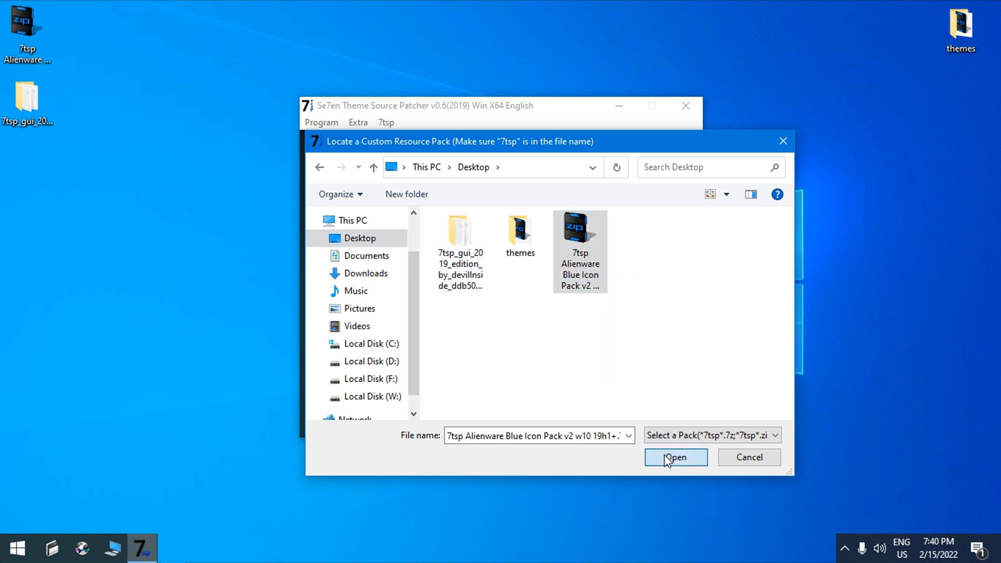
left_click(675, 457)
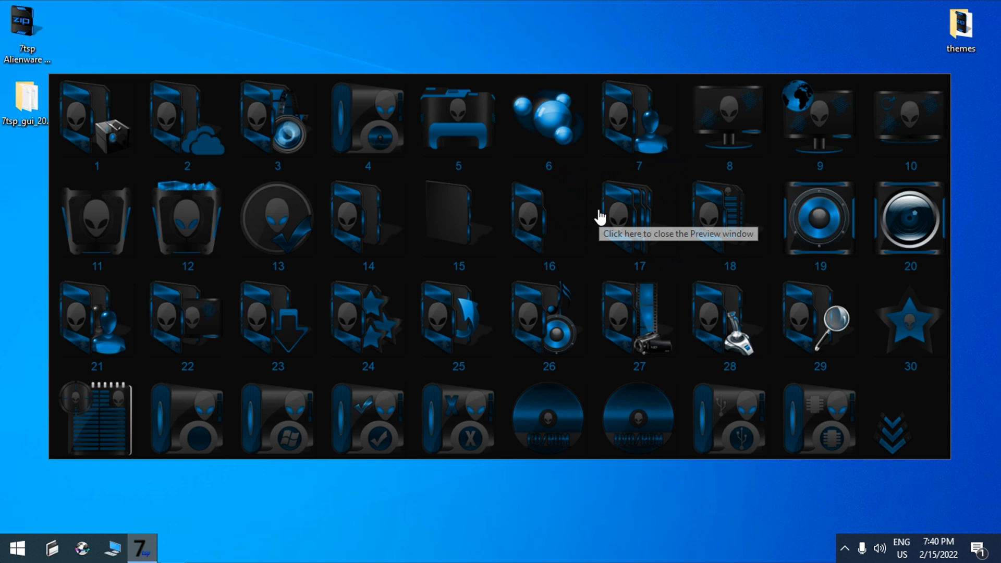
mouse_move(610, 241)
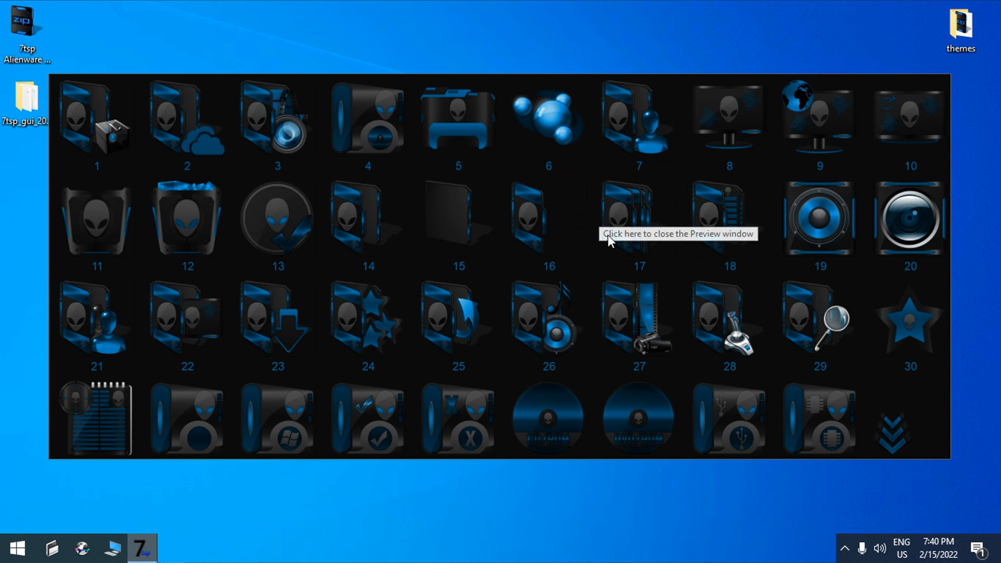
mouse_move(645, 220)
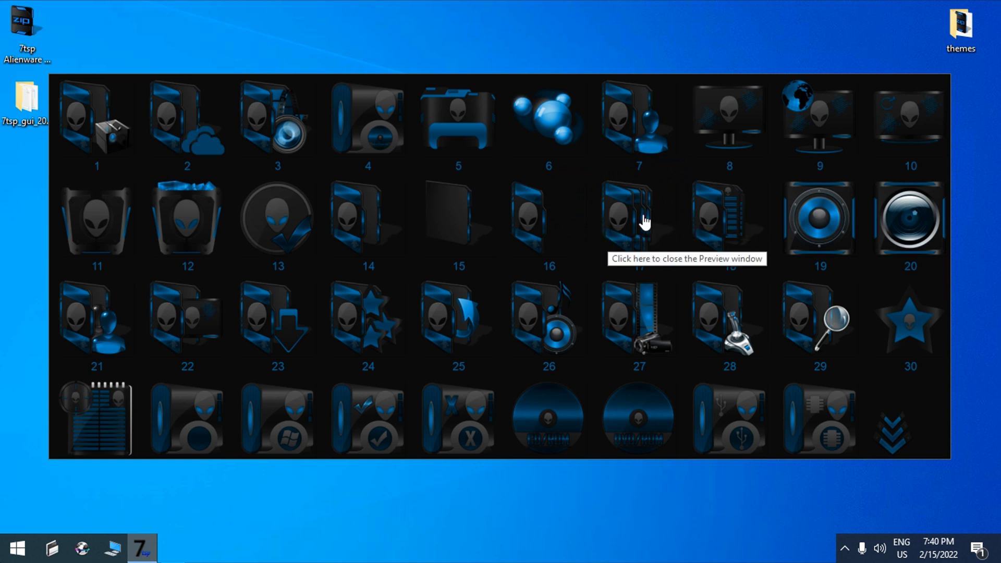
Dismiss the preview and save the patch options with Create new Restore Point enabled.
left_click(638, 220)
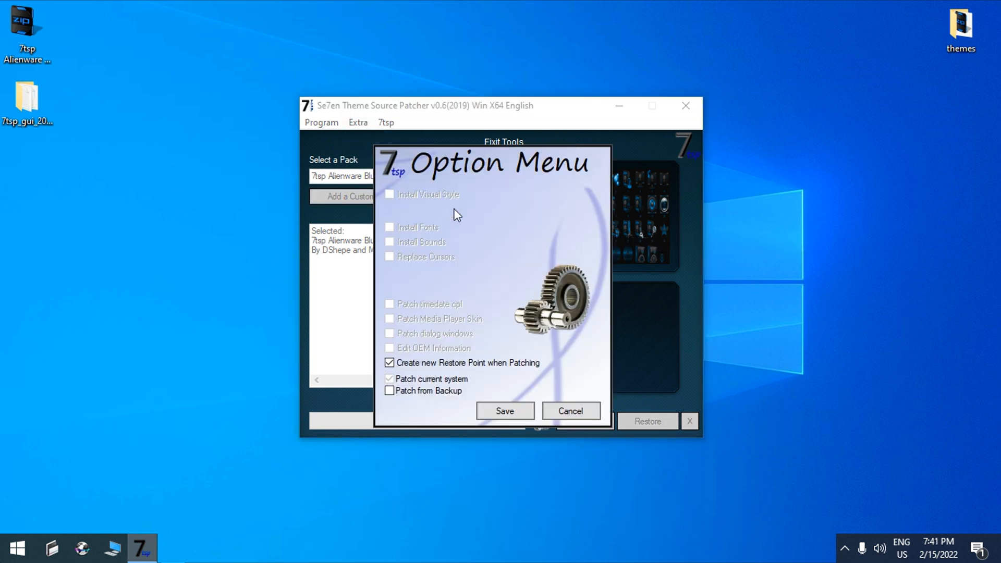
mouse_move(463, 370)
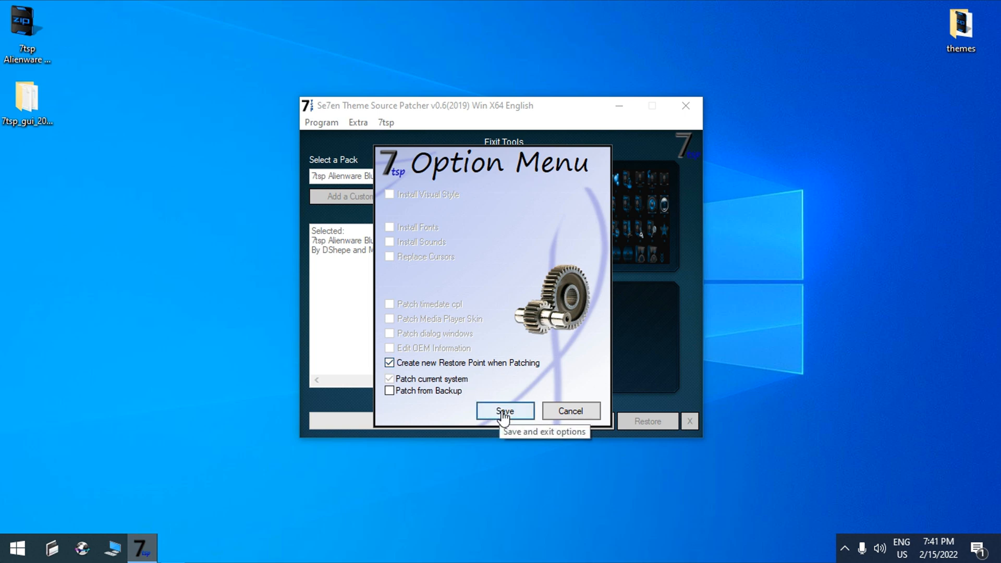
left_click(505, 411)
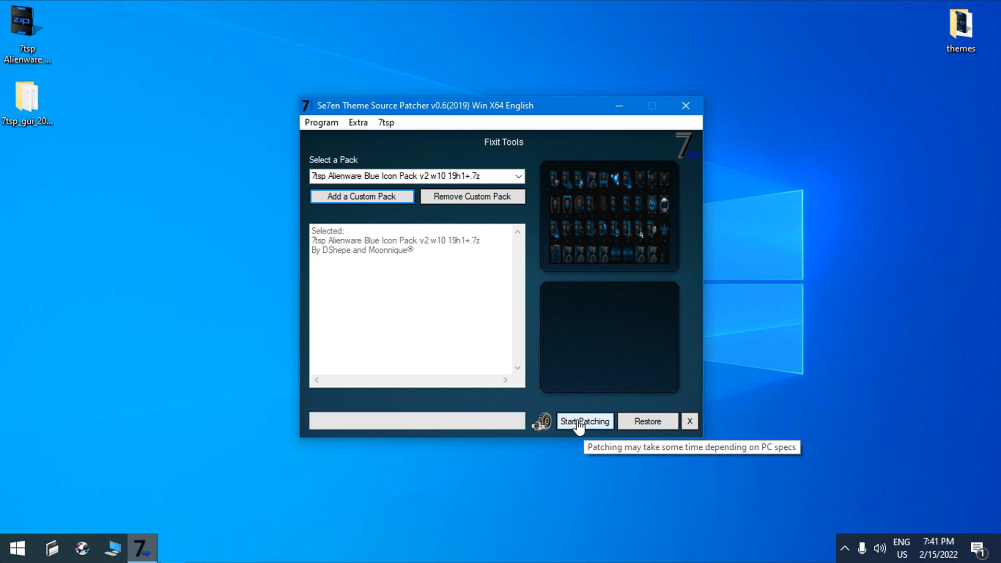
mouse_move(582, 425)
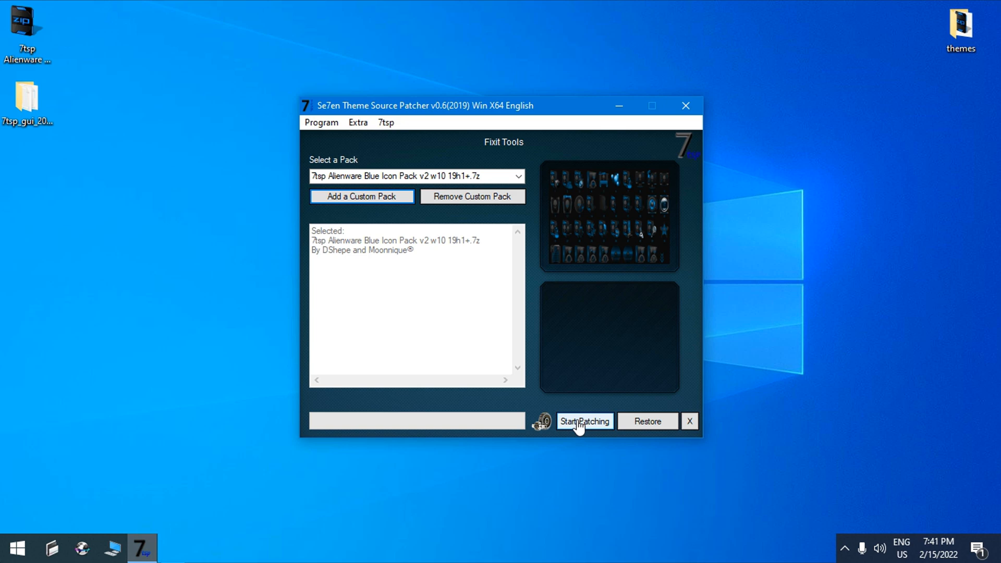
Start patching with the Alienware Blue pack, confirm, and agree to reboot afterwards.
left_click(583, 421)
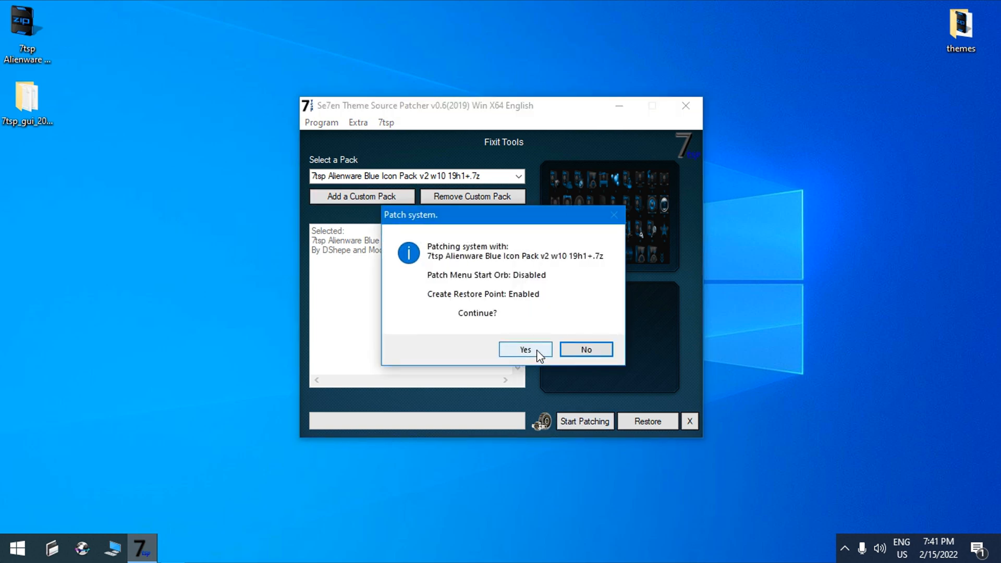
left_click(525, 349)
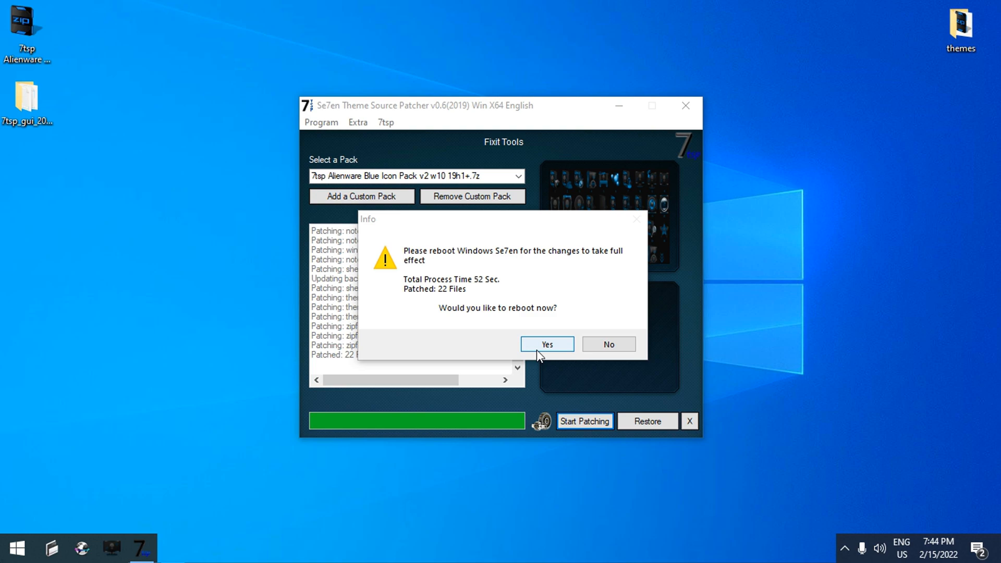
left_click(545, 343)
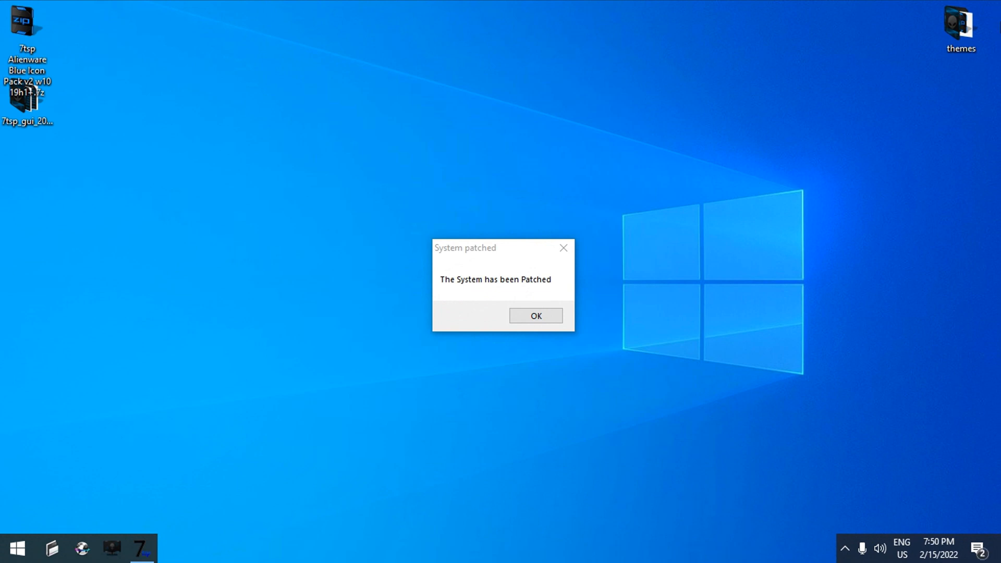
Dismiss the System patched message and refresh the desktop to show the Alienware icons.
left_click(535, 315)
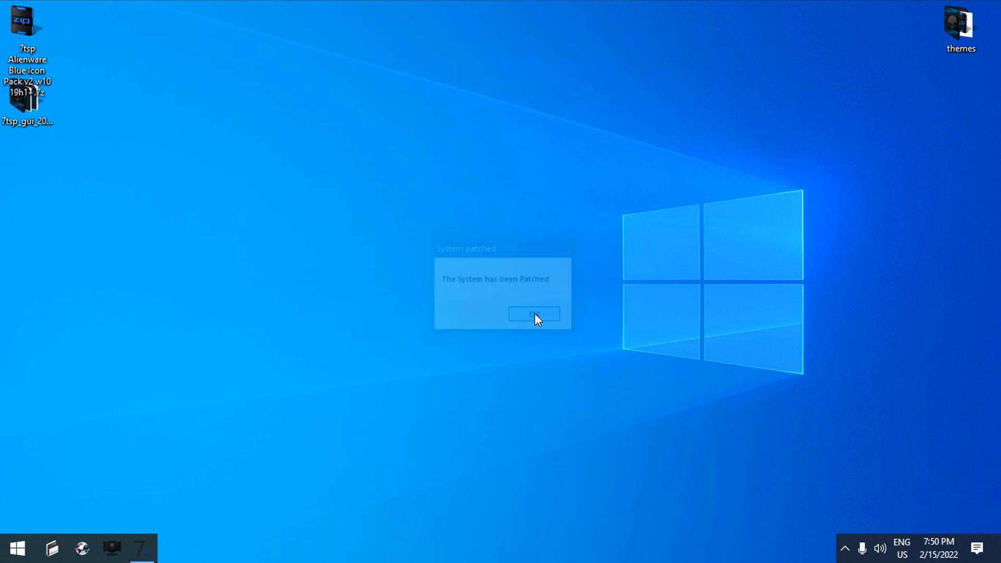
left_click(534, 314)
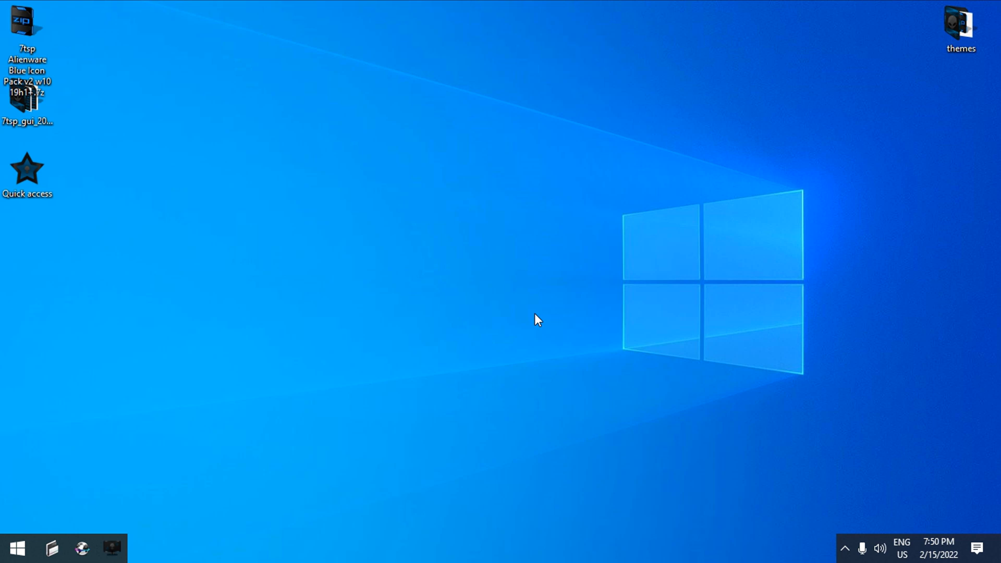
right_click(536, 319)
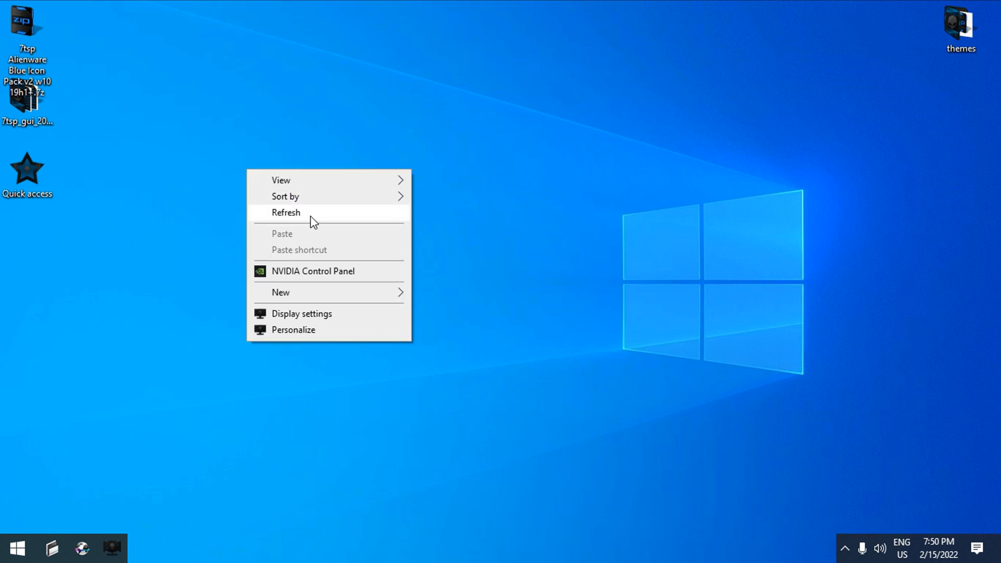
left_click(286, 213)
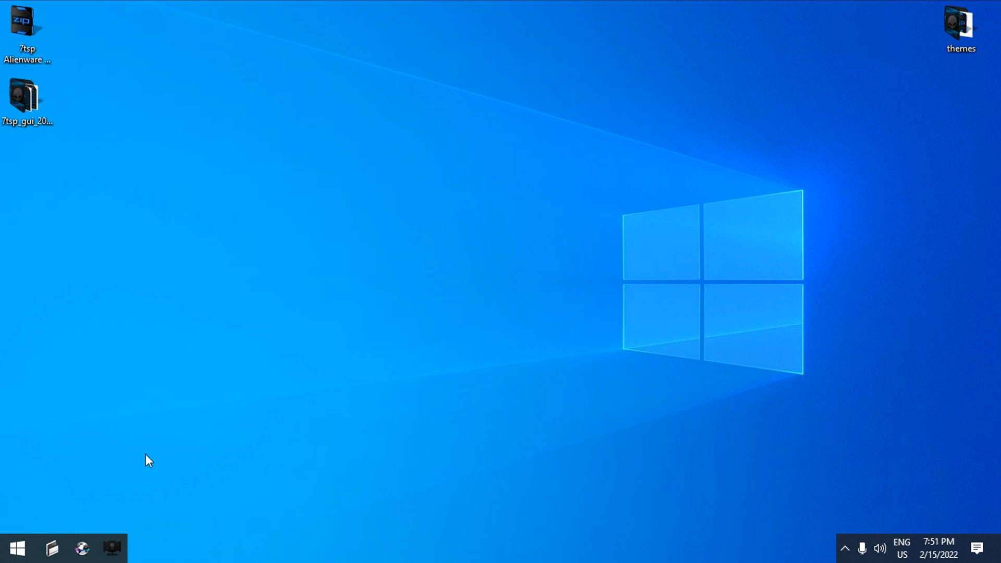
View This PC and the Videos folder with the new Alienware icons, then close Explorer.
left_click(53, 548)
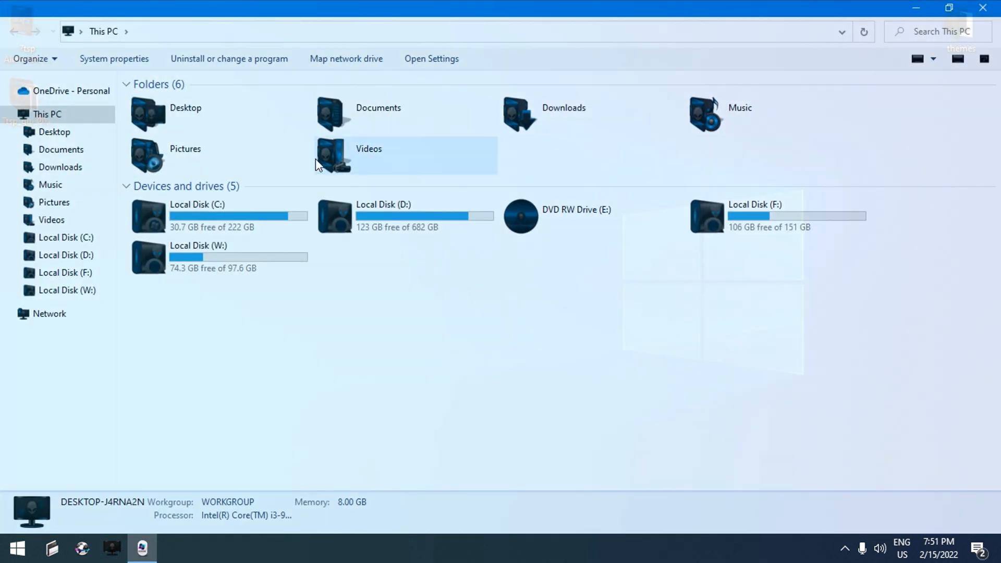
left_click(948, 8)
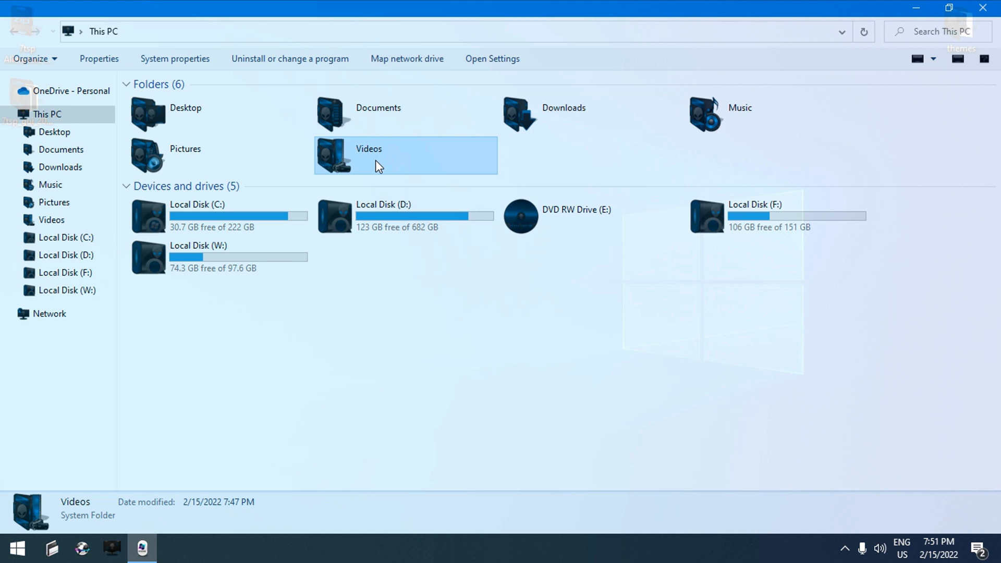
left_click(198, 255)
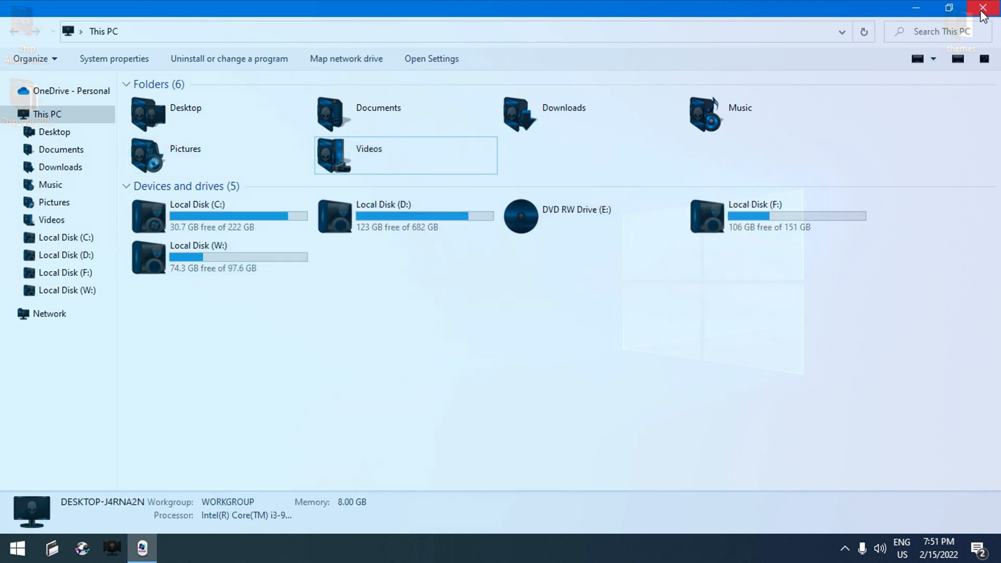
left_click(983, 8)
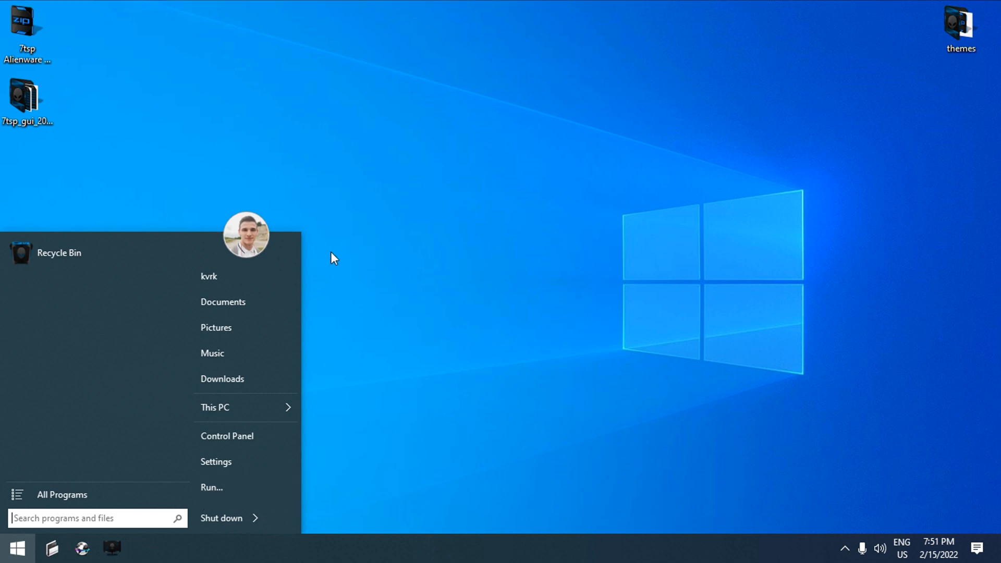
mouse_move(246, 408)
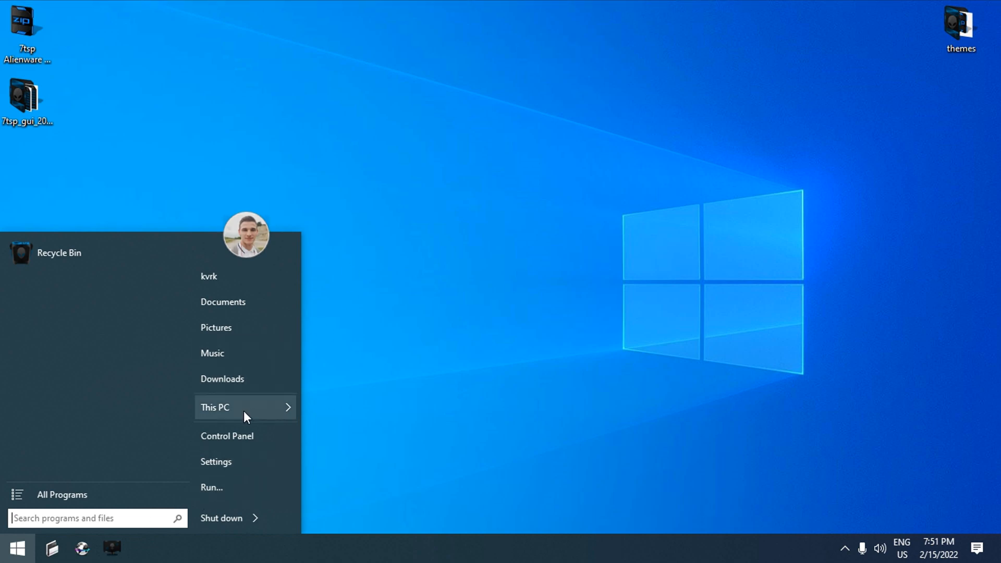
Check Control Panel in Category view with the Alienware Blue icons, then close it.
left_click(226, 436)
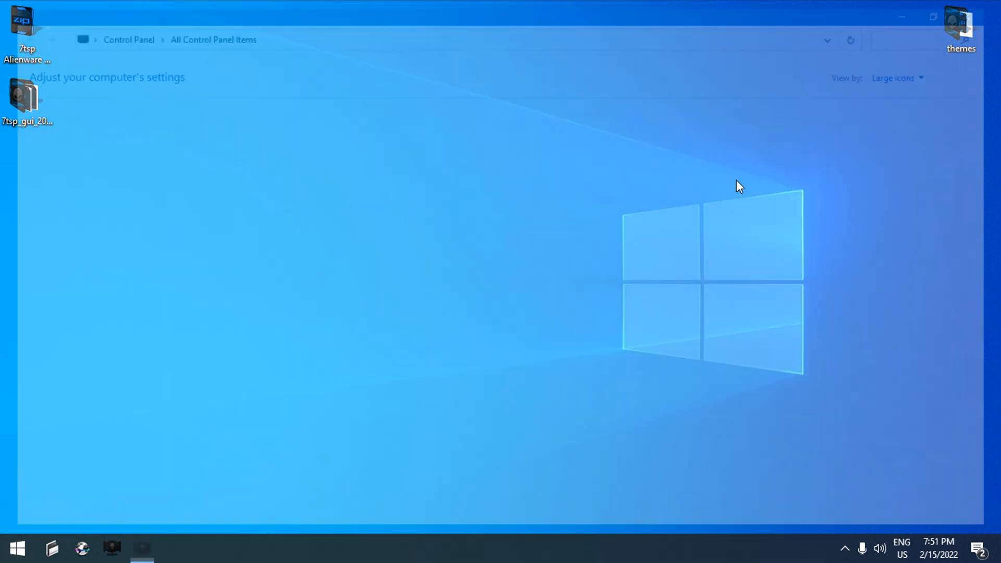
left_click(906, 71)
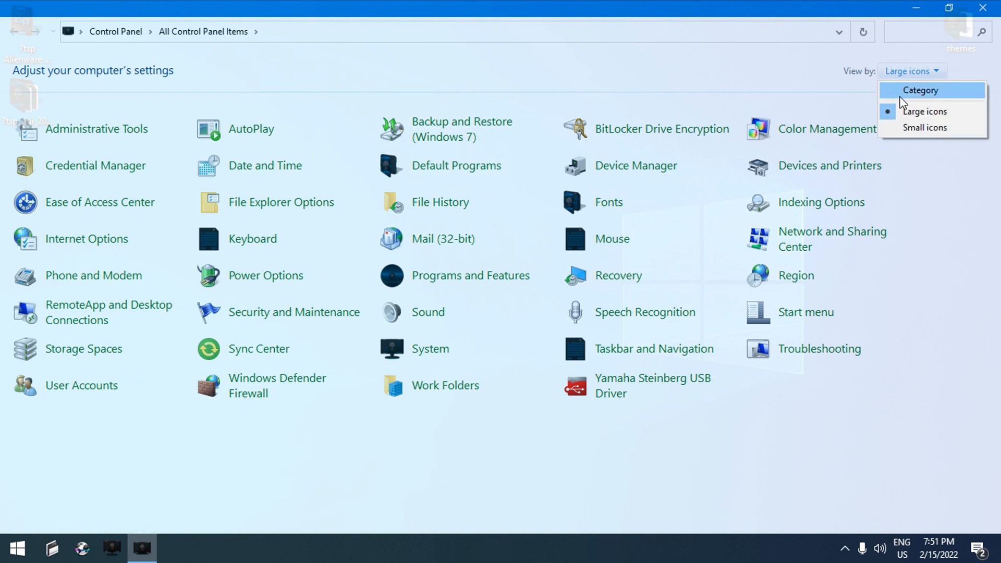
left_click(920, 89)
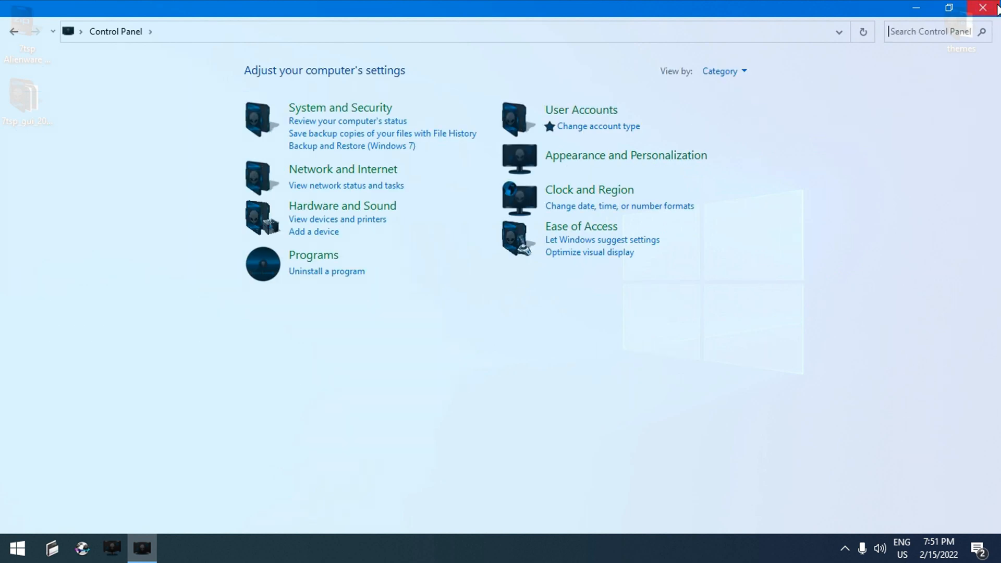
left_click(983, 7)
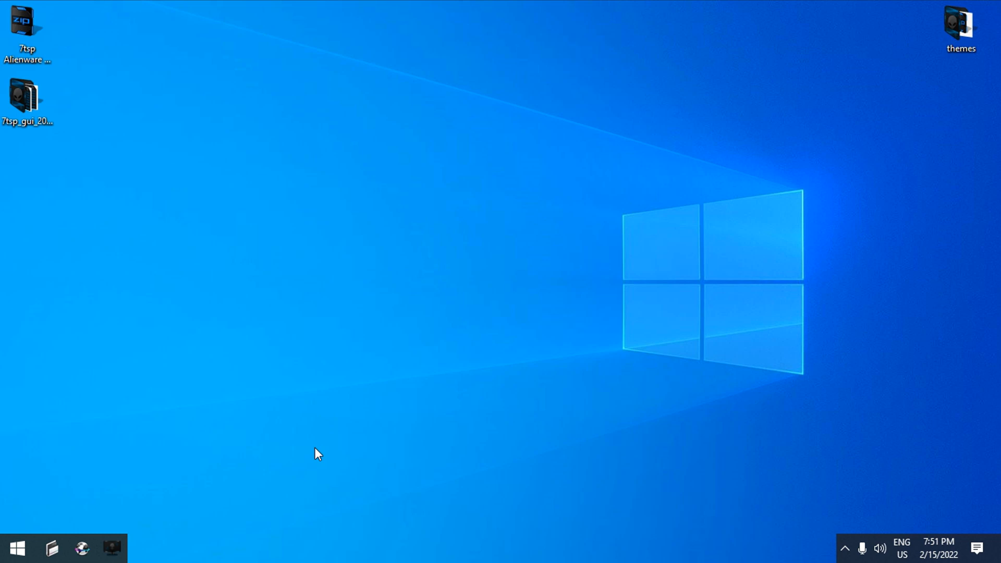
Browse This PC, Local Disk (C:) and Program Files showing Alienware Blue folder icons, then close Explorer.
left_click(51, 547)
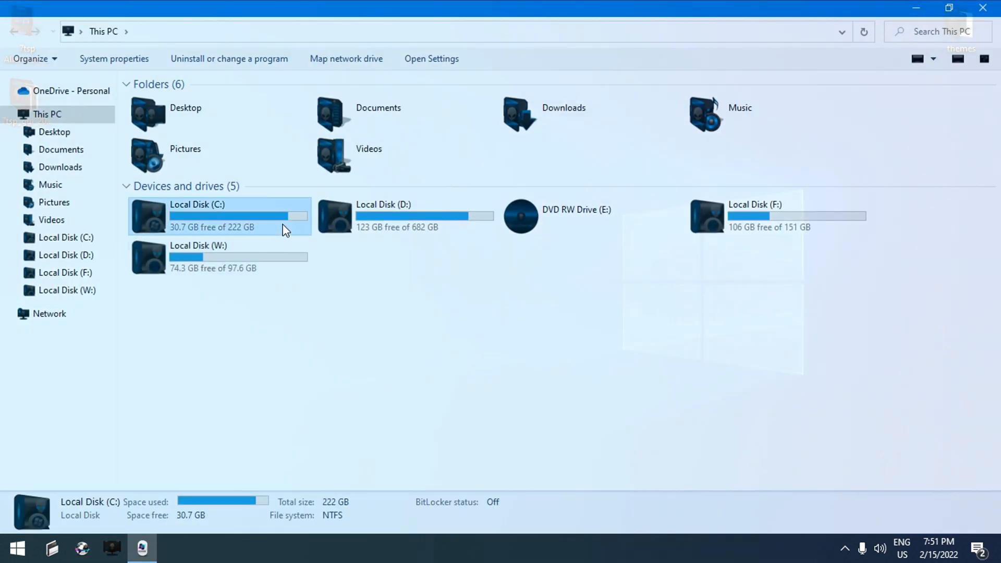
double_click(218, 216)
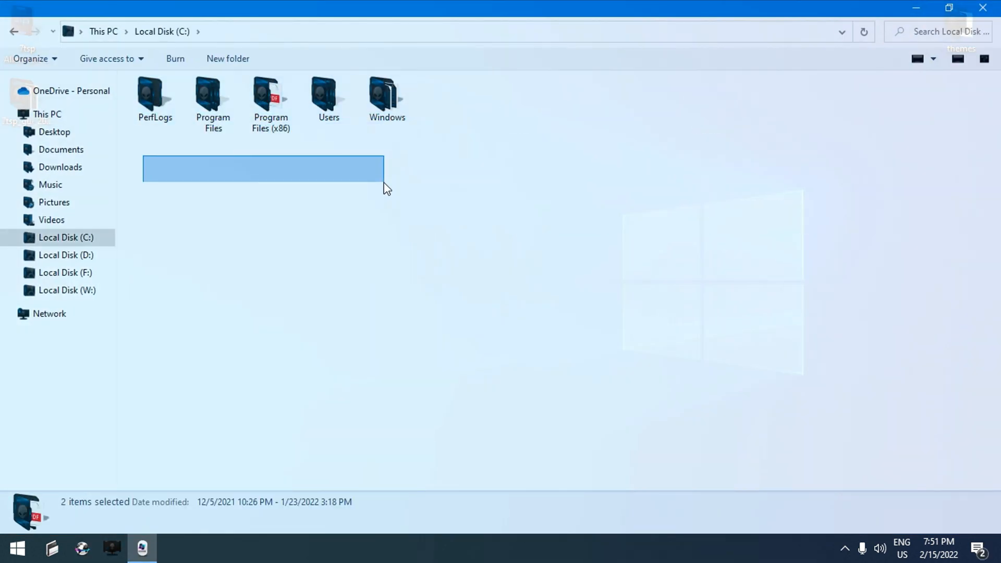
double_click(213, 96)
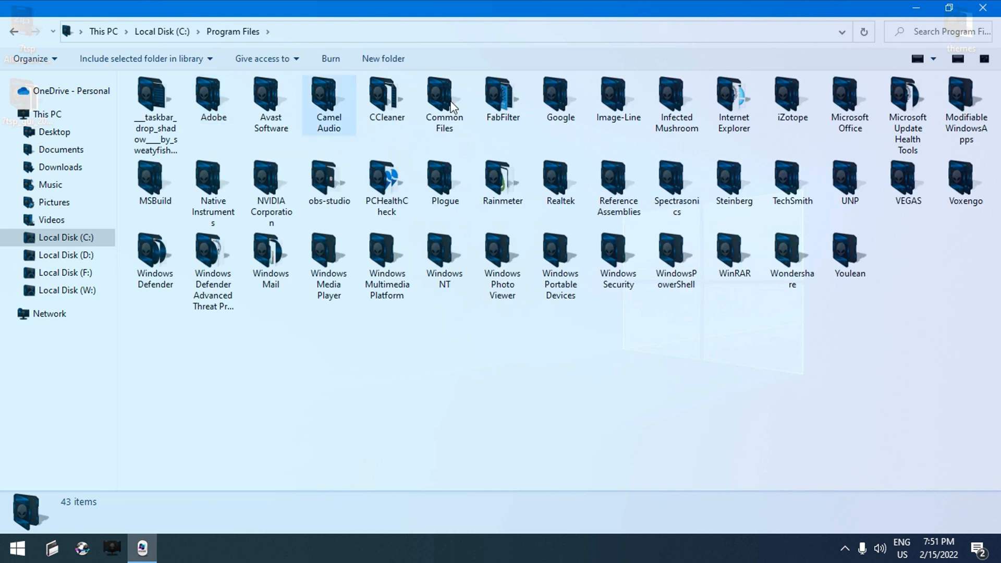
left_click(7, 114)
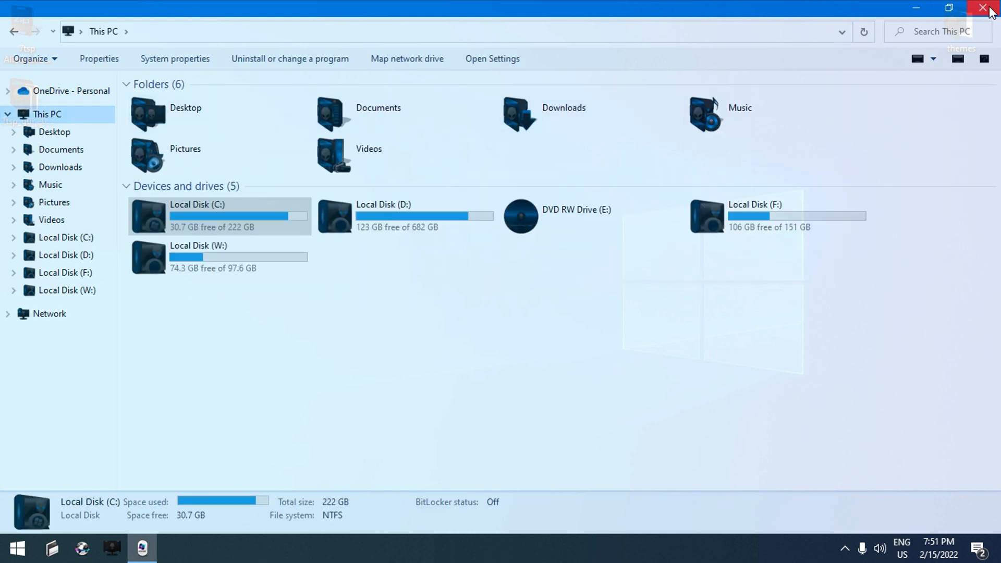
left_click(989, 7)
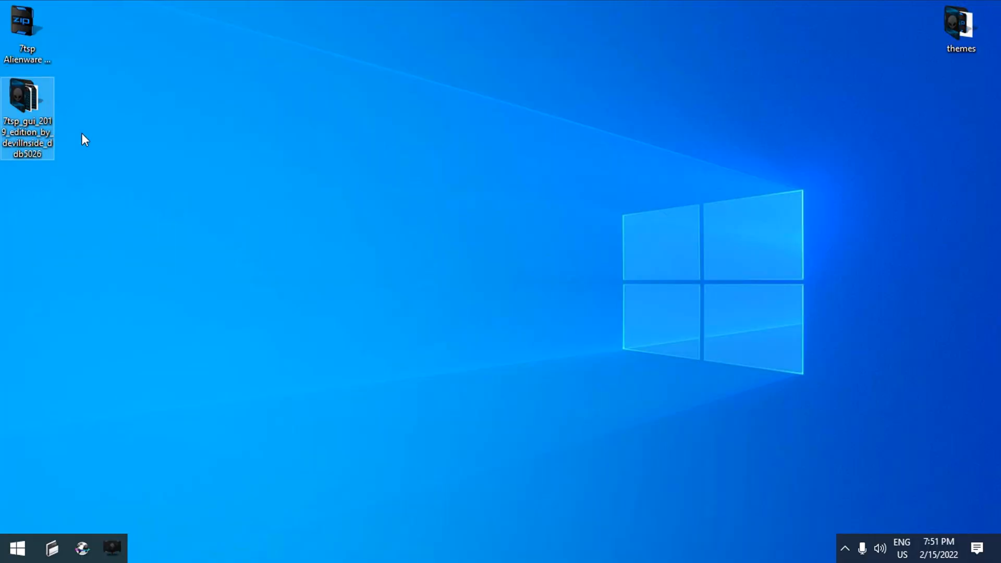
Launch 7tsp GUI v0.6(2019).exe from the desktop 7tsp_gui folder as administrator.
double_click(27, 105)
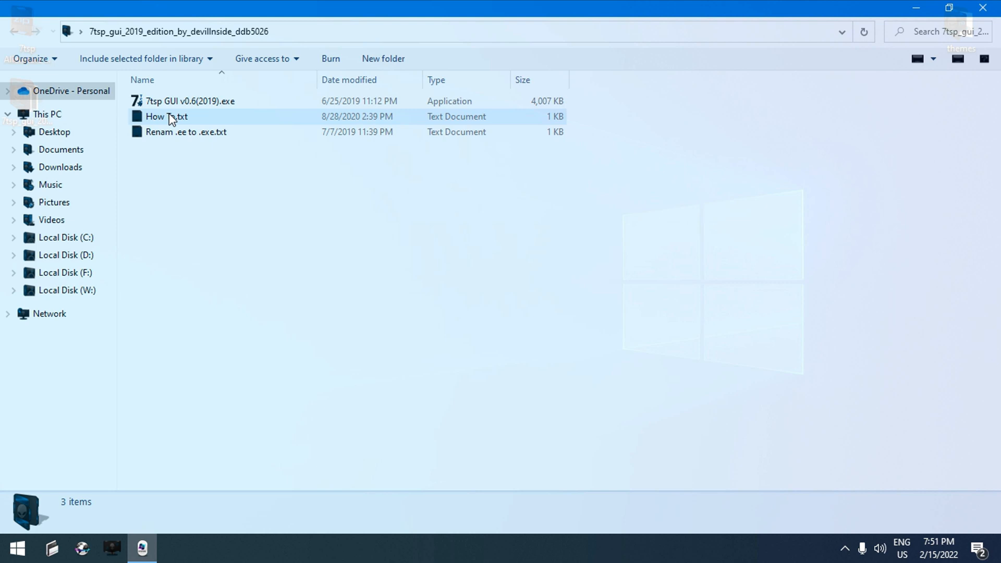
right_click(190, 101)
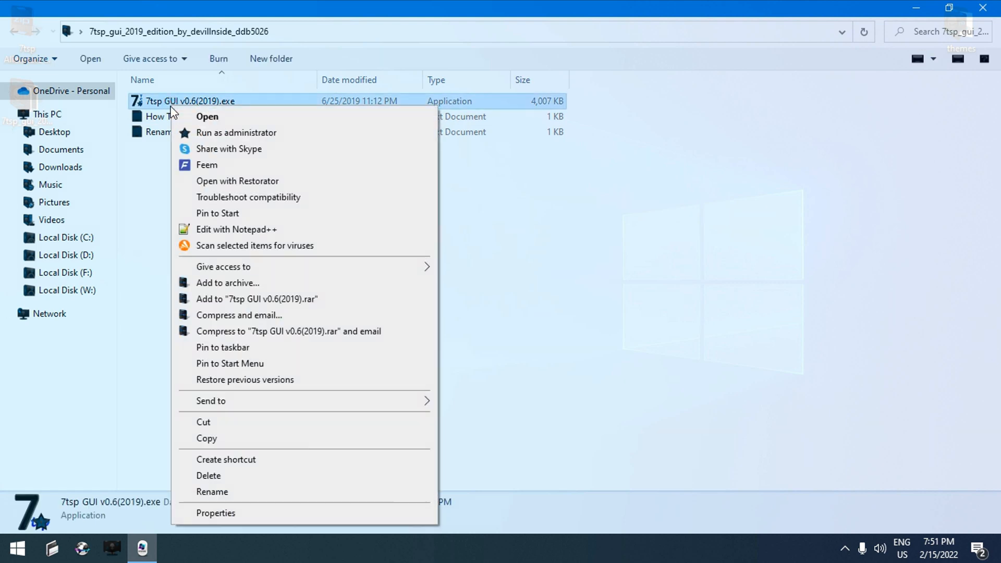
left_click(236, 132)
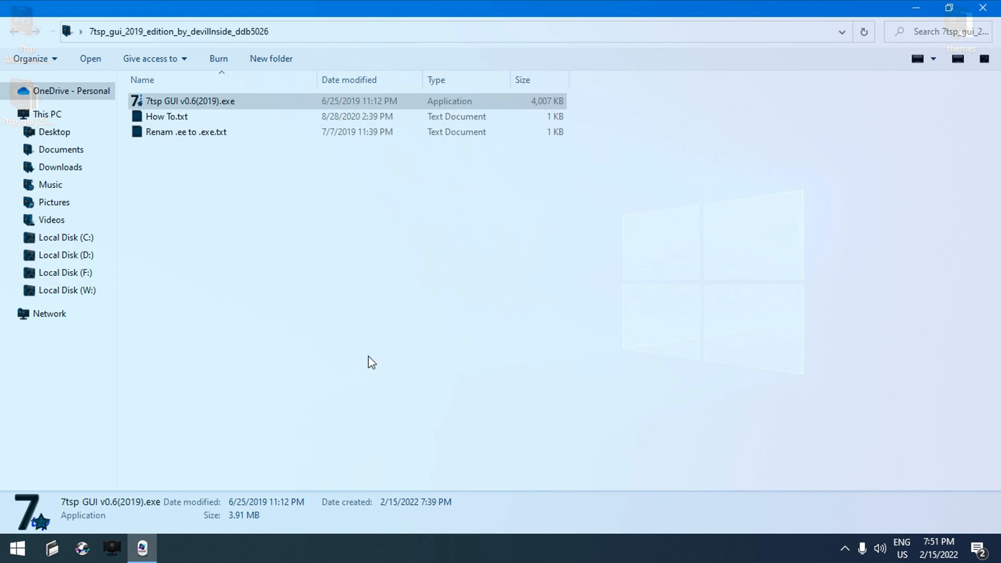
double_click(190, 101)
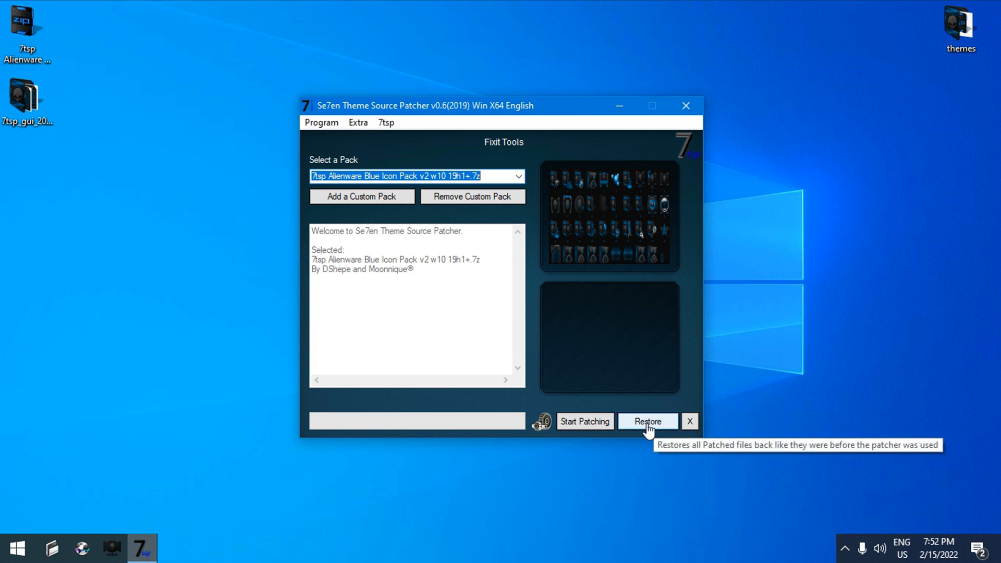
Confirm restoring modified system files to their state before 7tsp was used.
left_click(647, 421)
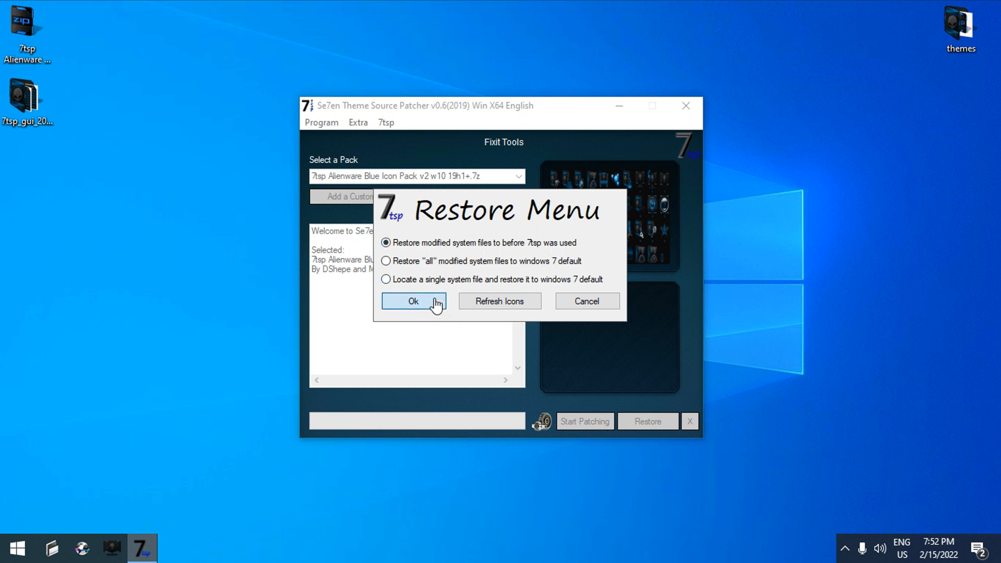
left_click(413, 300)
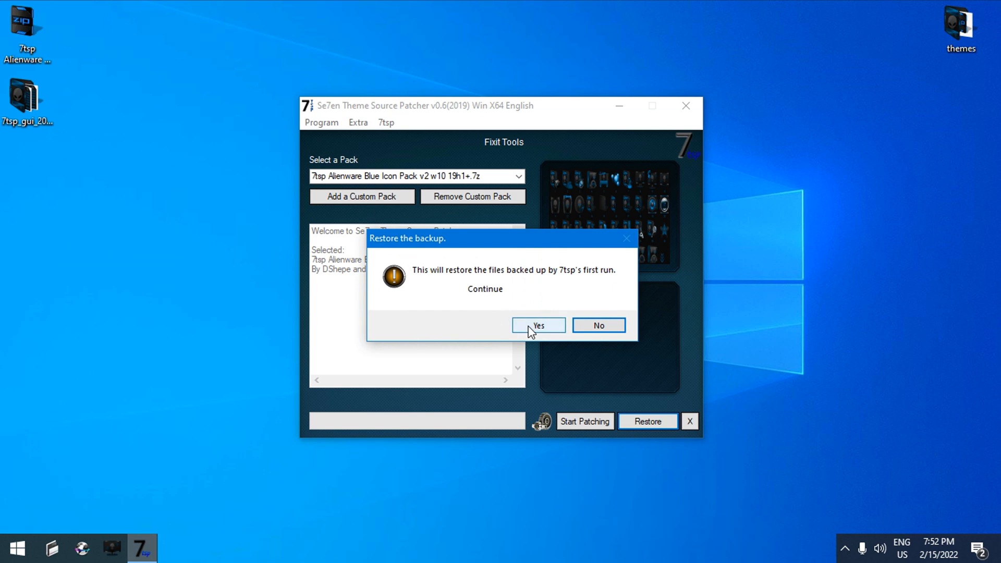
mouse_move(611, 283)
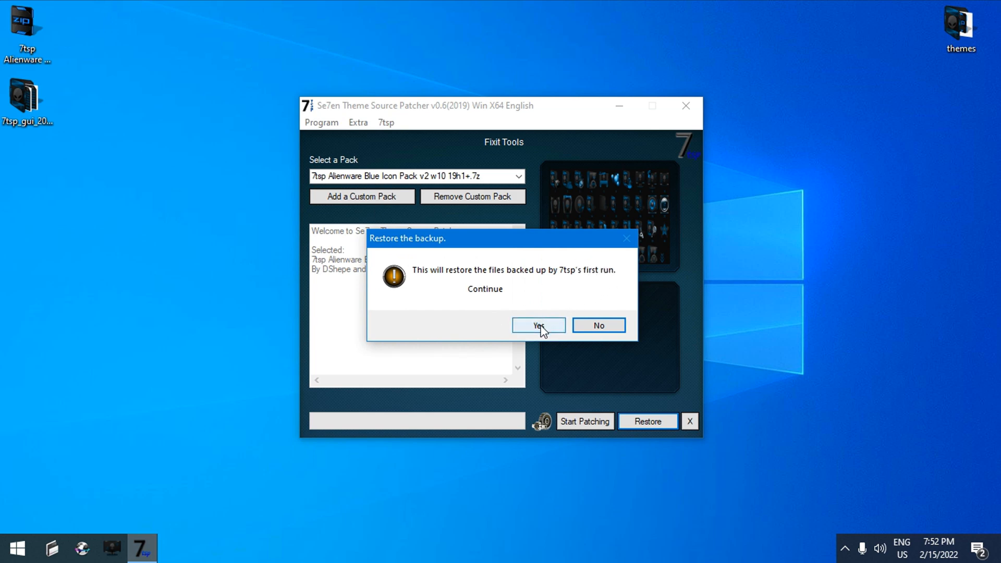
left_click(539, 326)
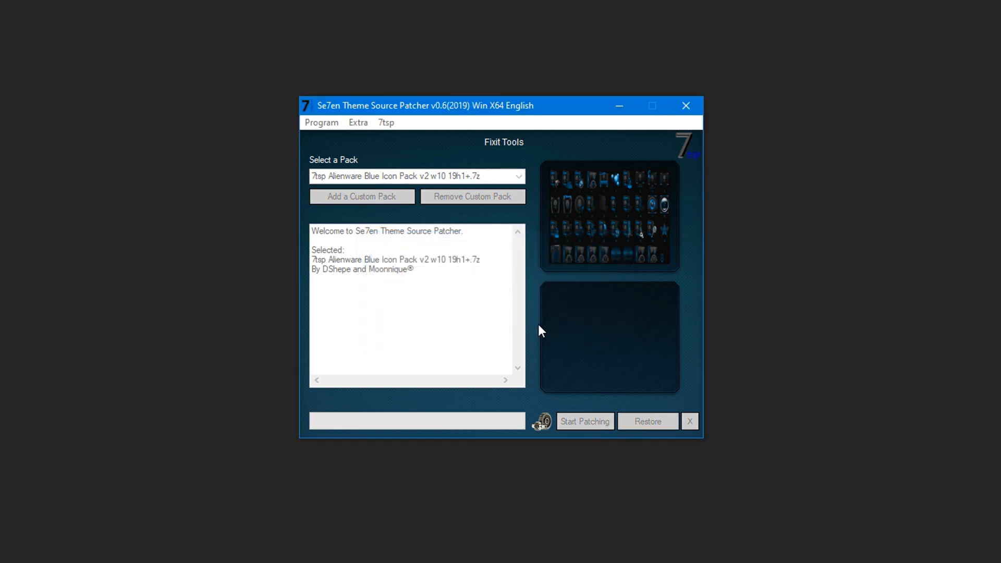
Let the restore of 106 files complete and reboot now to finish restoring.
left_click(646, 420)
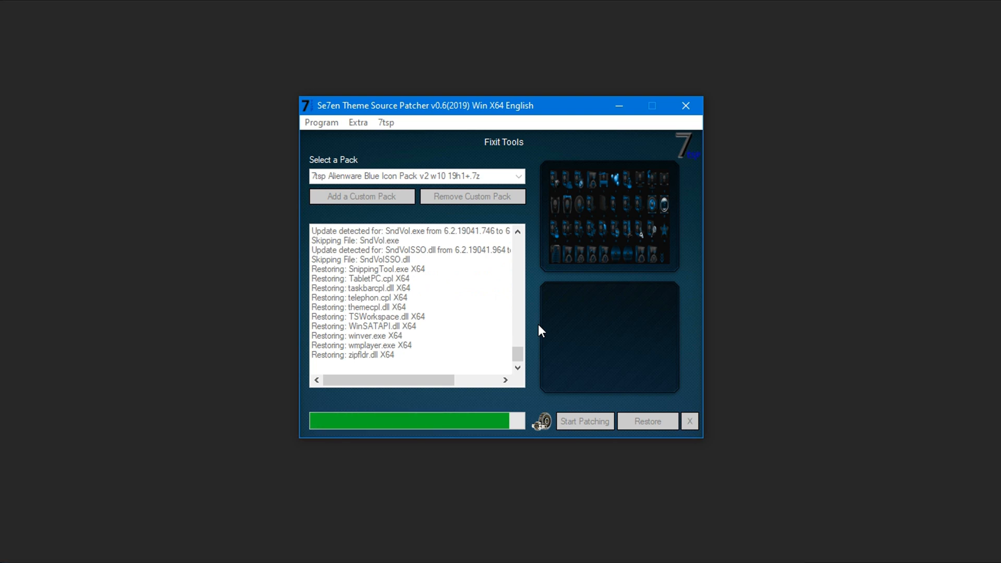
mouse_move(6, 7)
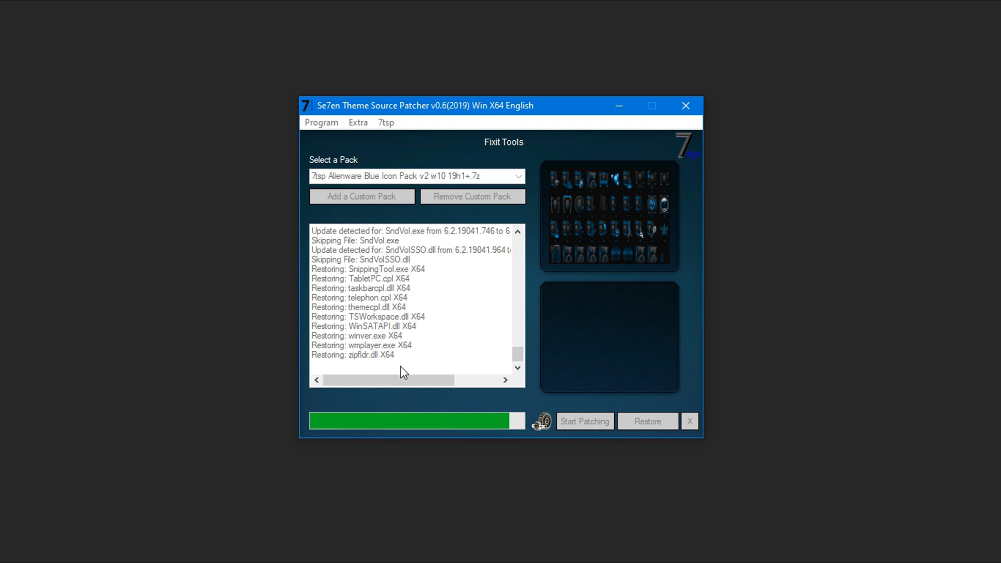
mouse_move(408, 382)
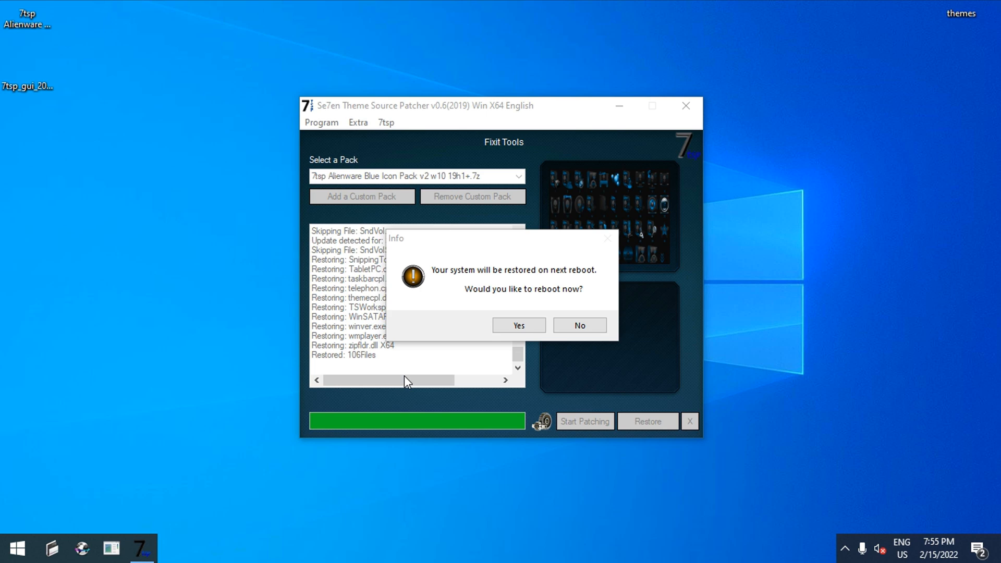
left_click(579, 325)
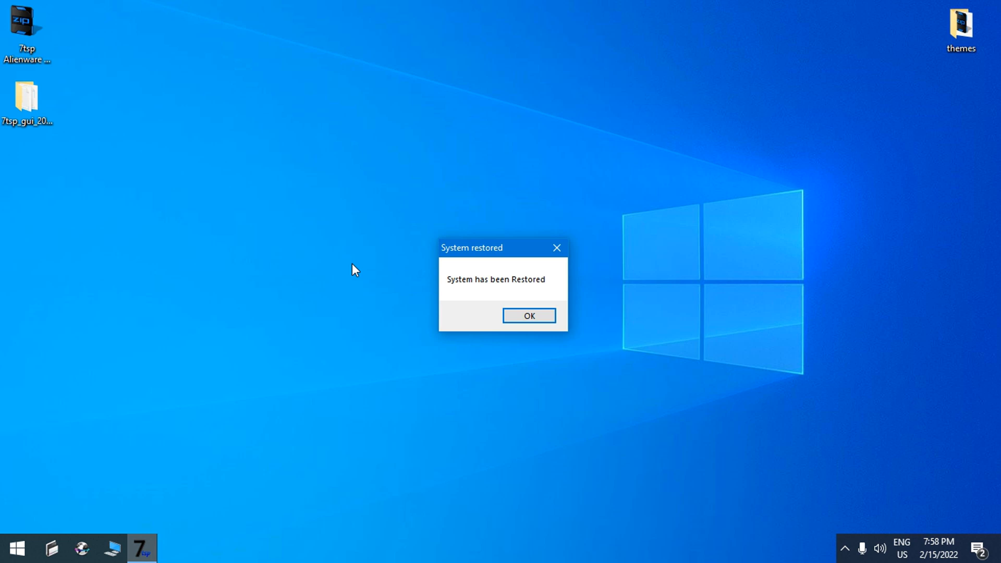
mouse_move(528, 315)
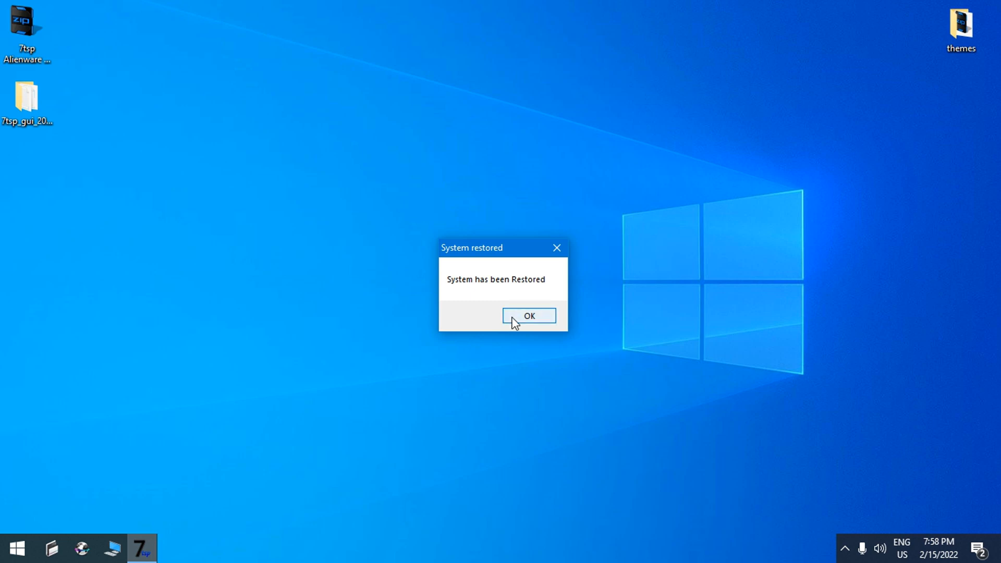
Acknowledge the System Restored message and check Local Disk (C:) shows default icons again, then close the windows.
left_click(528, 316)
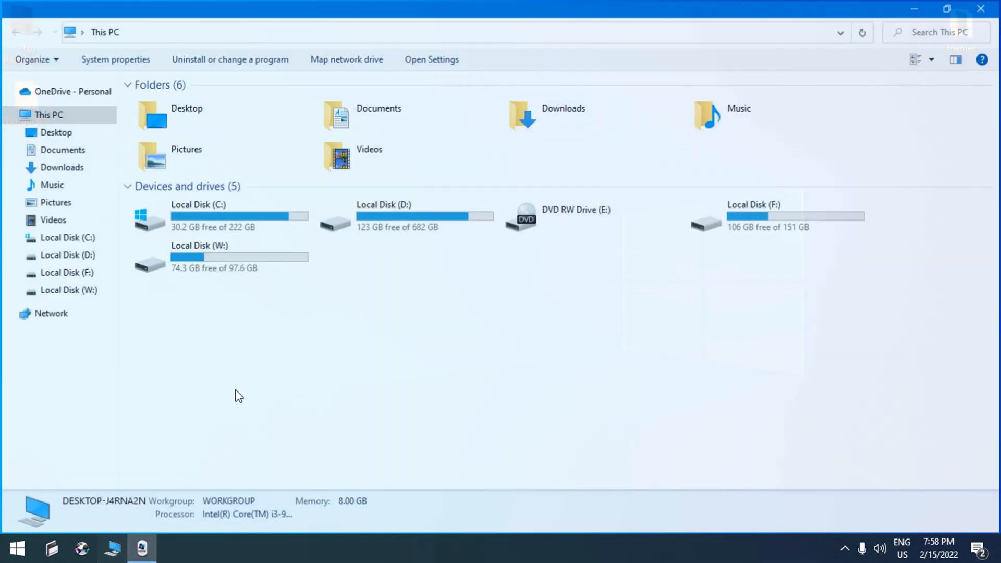
double_click(217, 217)
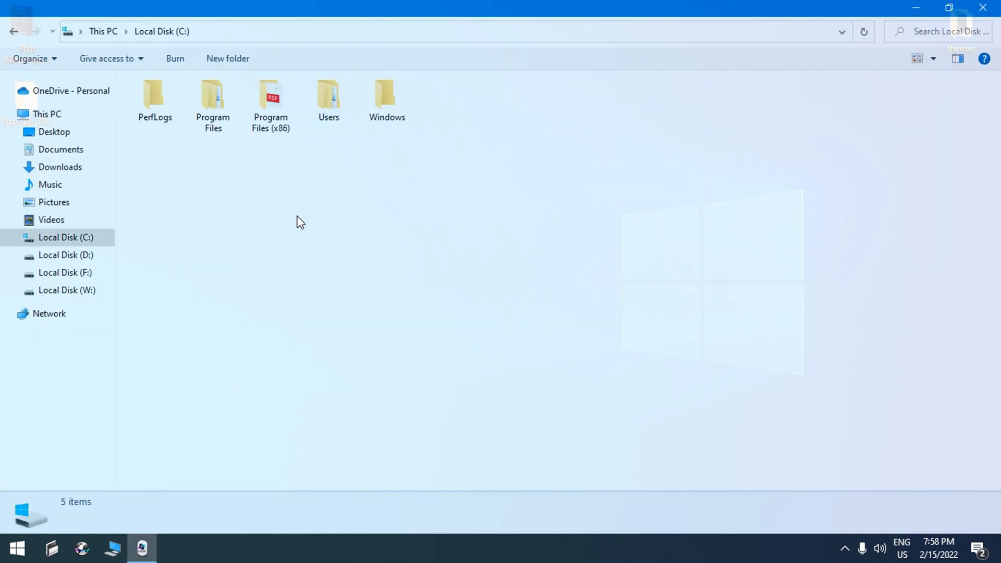
double_click(213, 96)
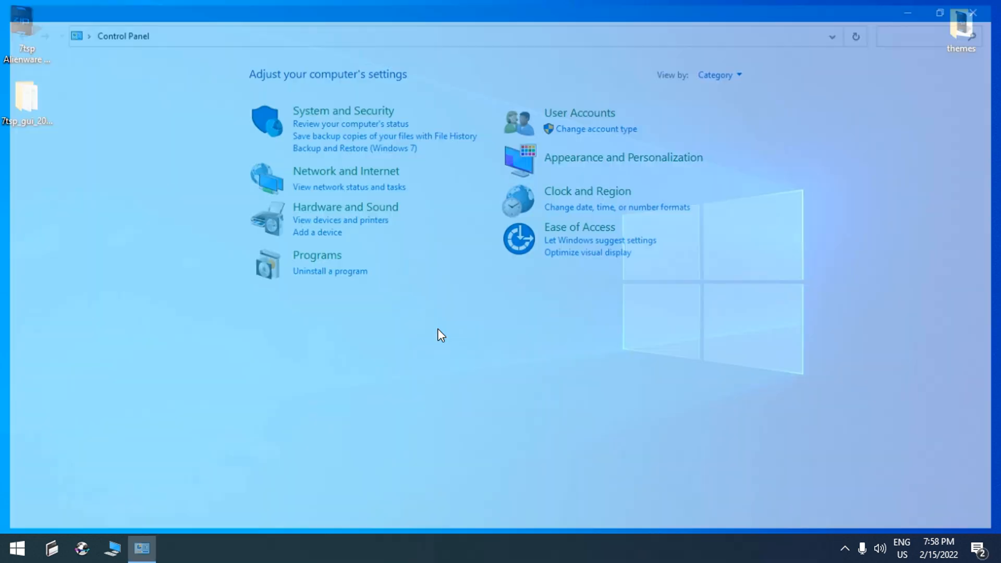
left_click(971, 12)
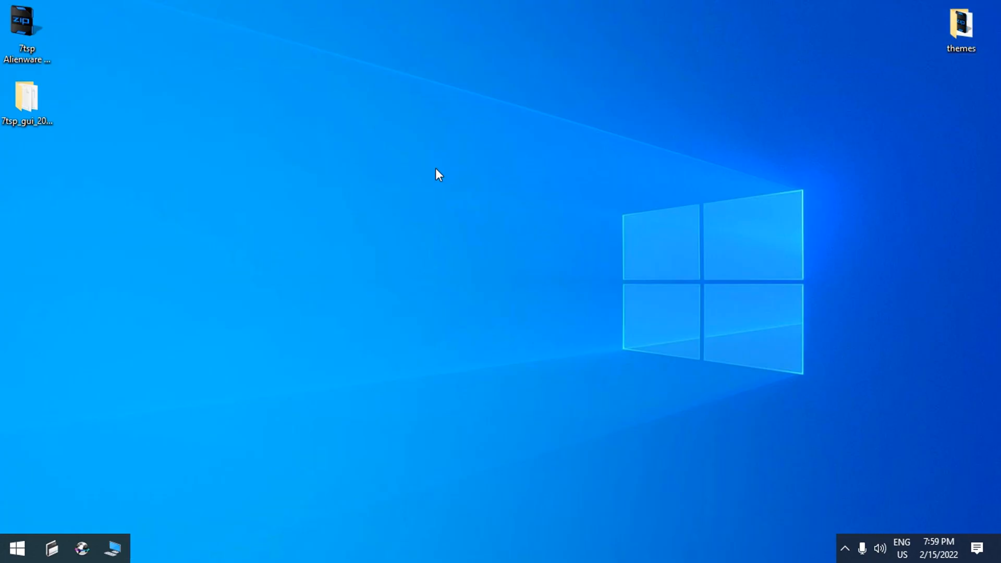
mouse_move(174, 305)
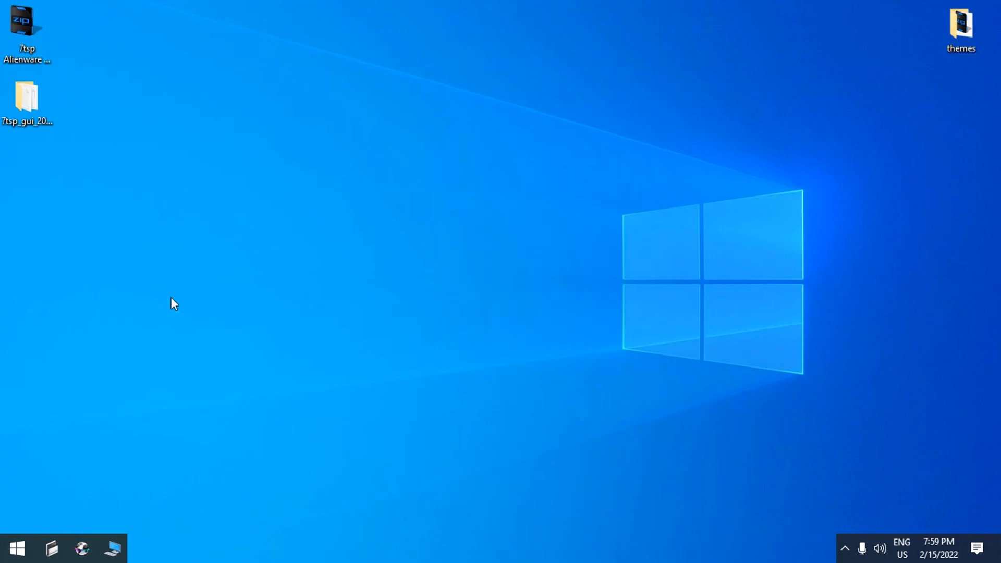
left_click(17, 548)
type("about")
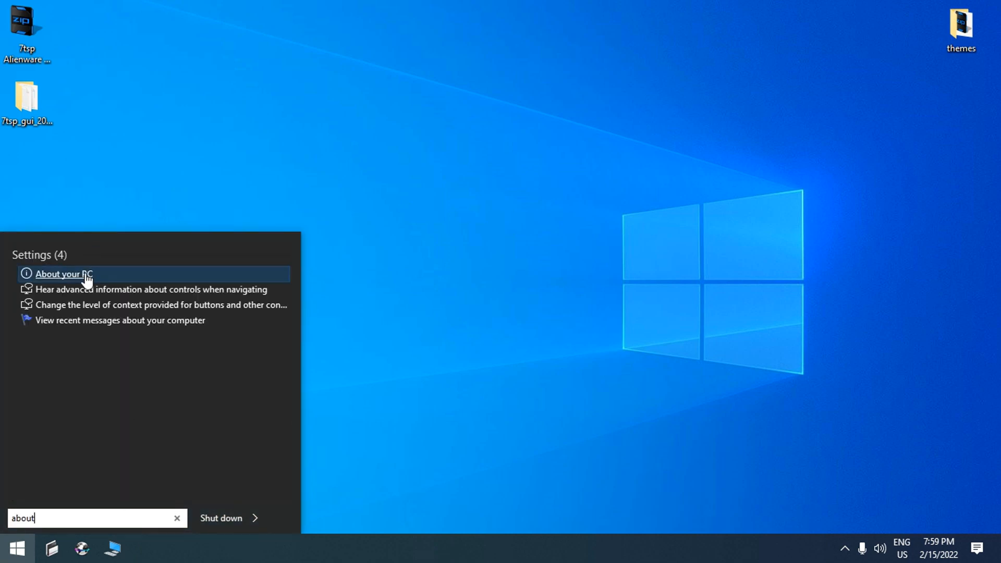
left_click(64, 274)
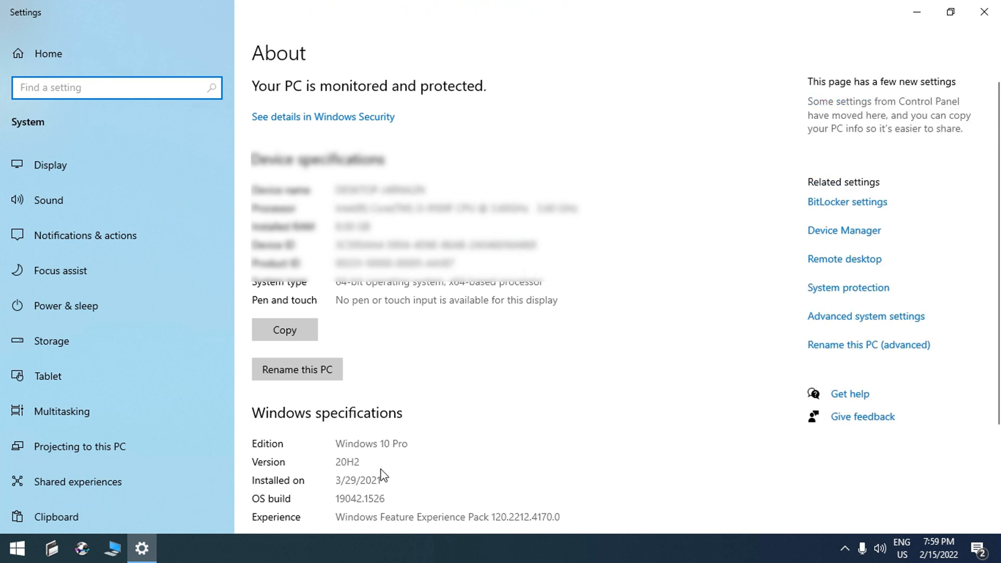
mouse_move(934, 39)
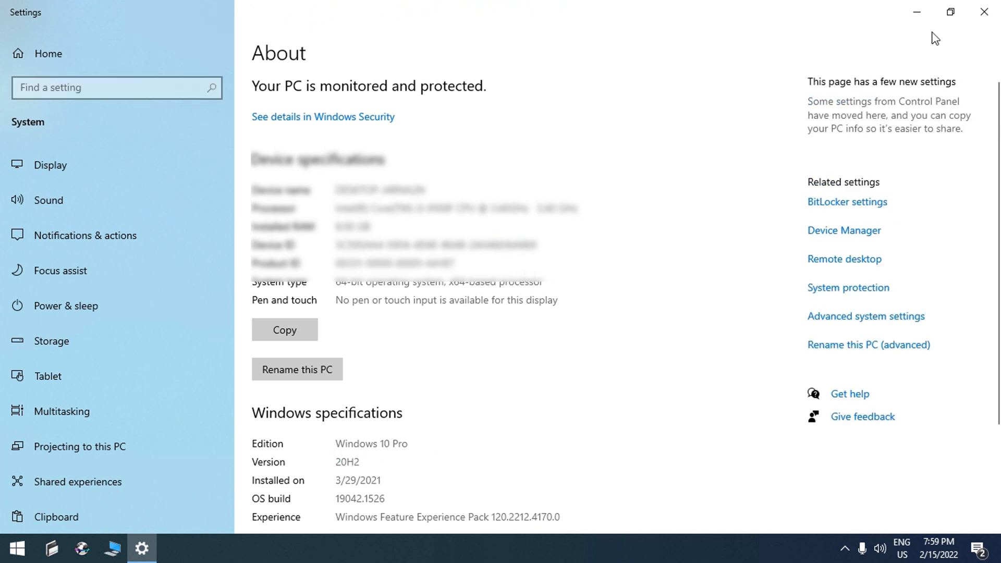
left_click(984, 12)
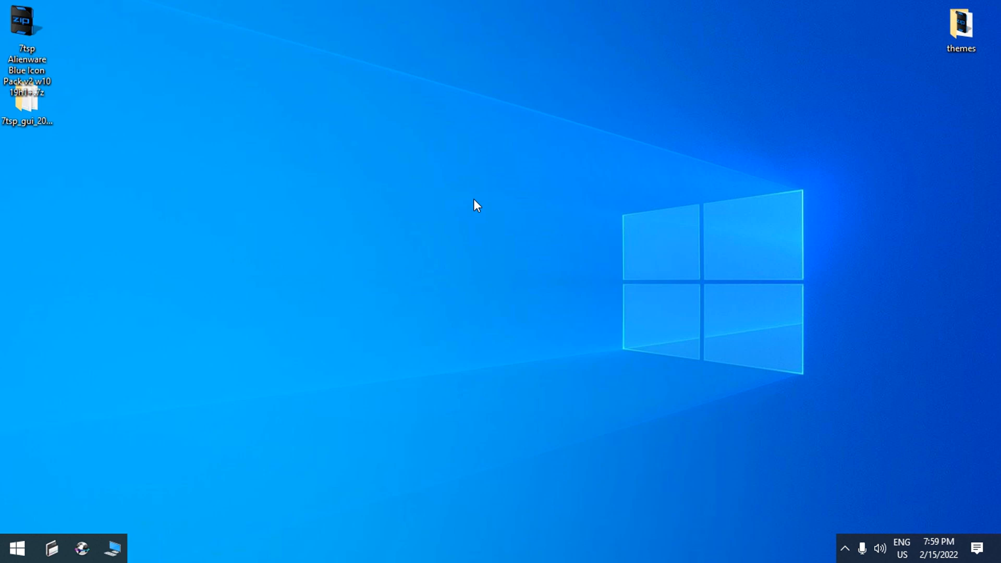